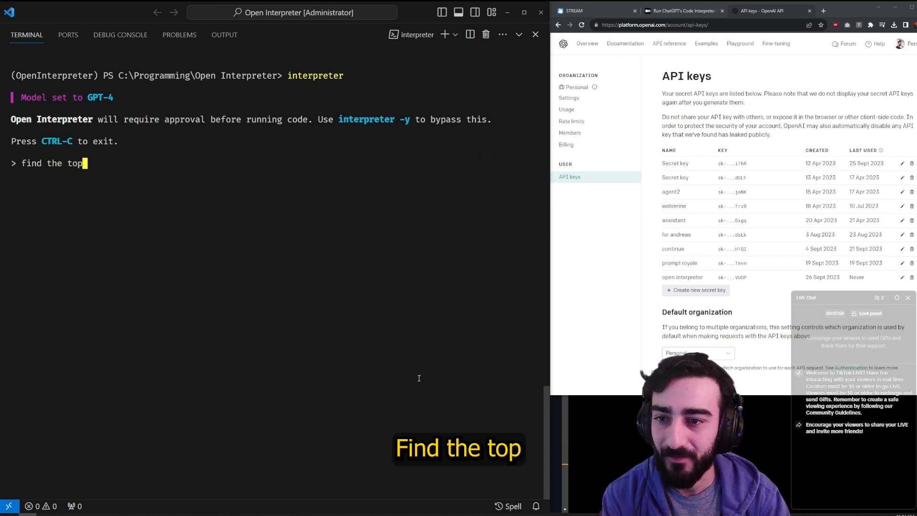
Ask for the top 10 largest files and approve the du shell command, then the fallback Python script
{"action": "type", "text": "10 largest files on my computer"}
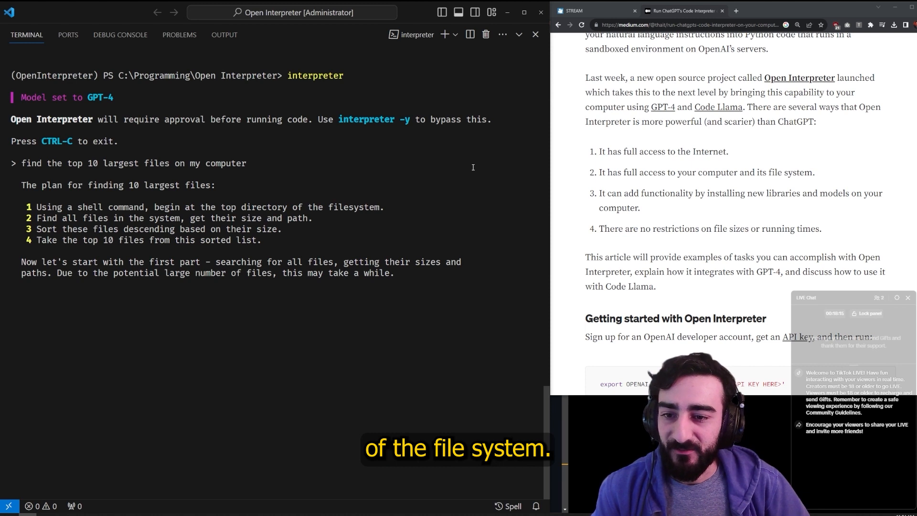
{"action": "type", "text": "du -a / | sort -n -r | head -n 10"}
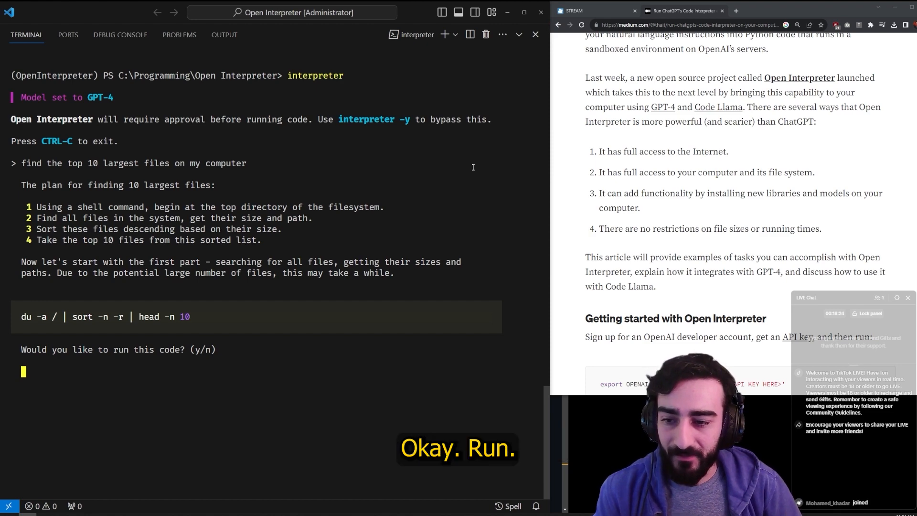
{"action": "type", "text": "y"}
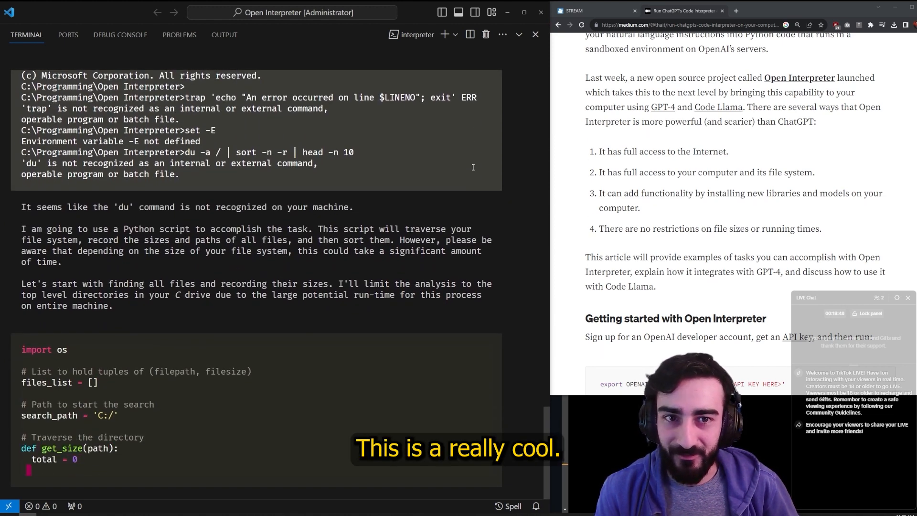
{"action": "type", "text": "y"}
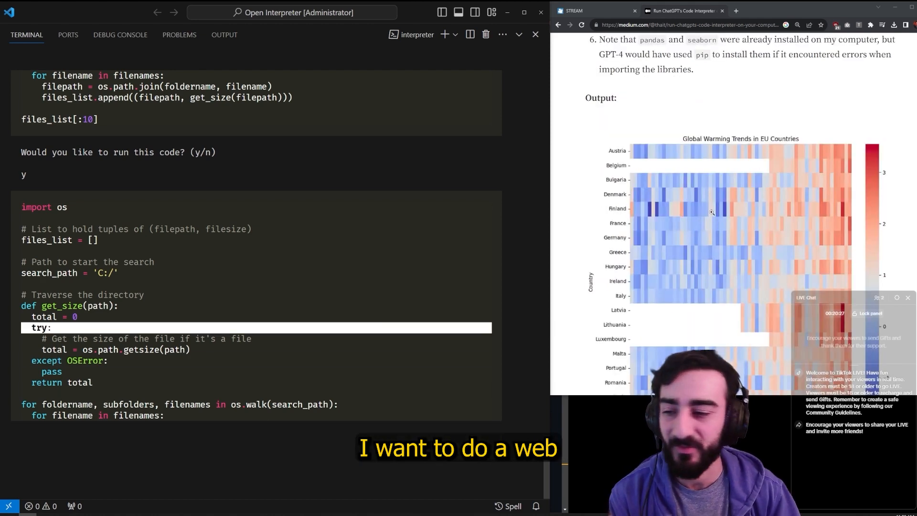
{"action": "type", "text": "scra"}
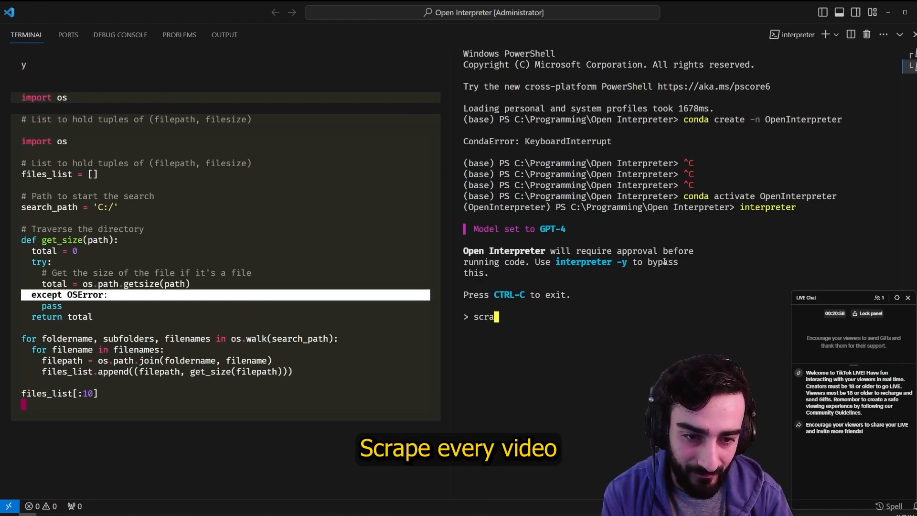
{"action": "type", "text": "scrape every video on https://www.tiktok.com/@andyhafell"}
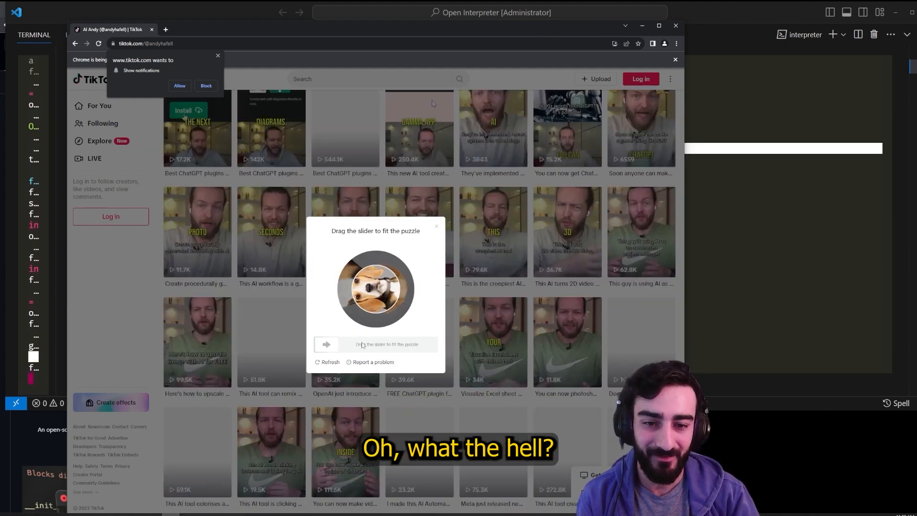
Drag the captcha slider five times to fit the puzzle piece; verification keeps failing
{"action": "left_click_drag", "start_coordinate": [327, 344], "coordinate": [379, 344]}
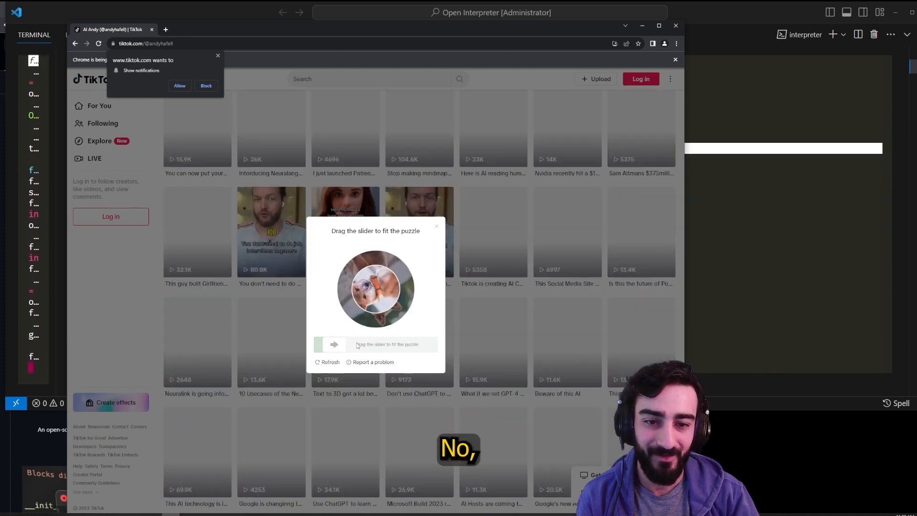
{"action": "left_click_drag", "start_coordinate": [322, 344], "coordinate": [398, 344]}
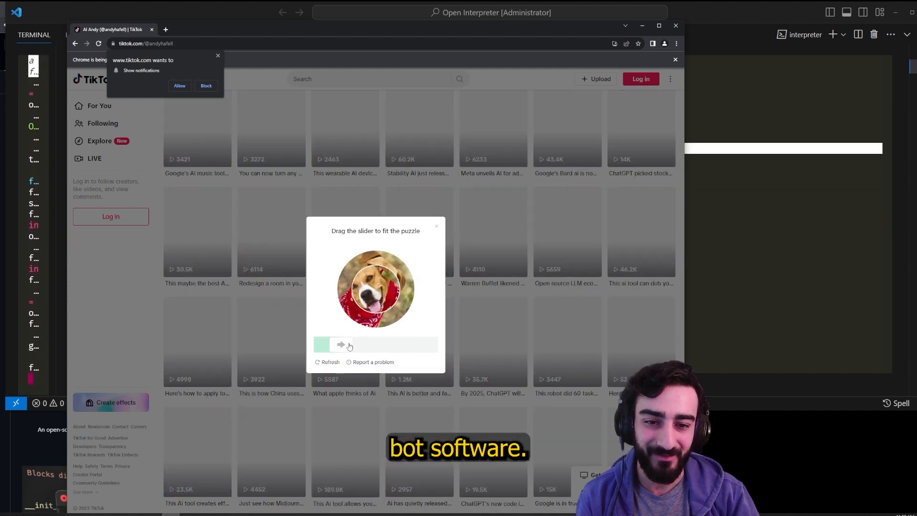
{"action": "left_click_drag", "start_coordinate": [342, 344], "coordinate": [356, 344]}
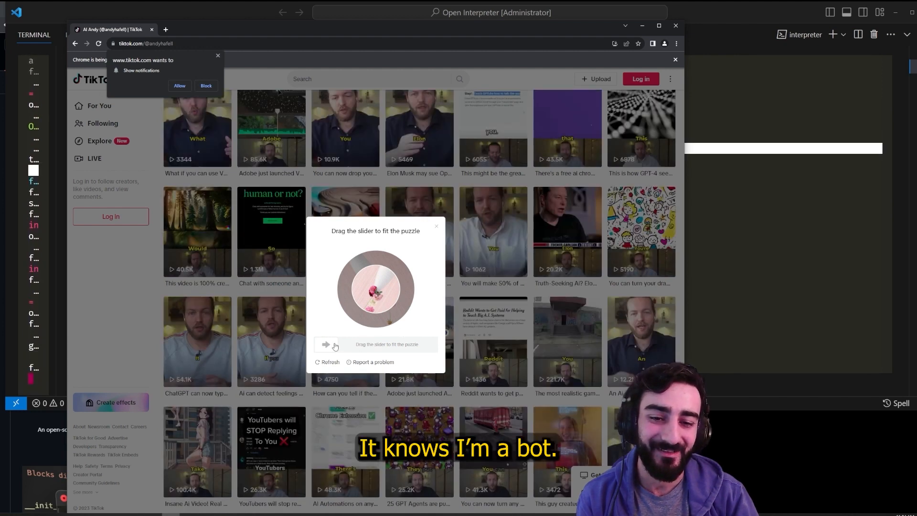
{"action": "left_click_drag", "start_coordinate": [327, 344], "coordinate": [397, 344]}
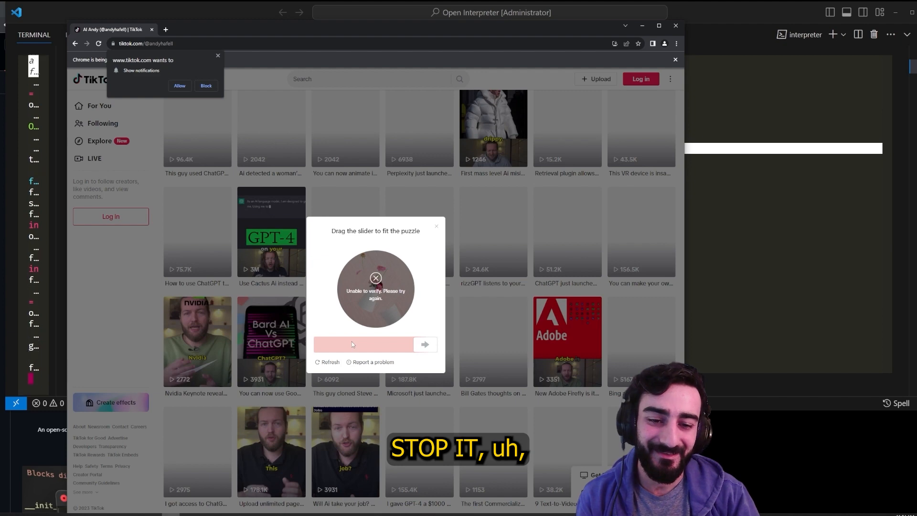
{"action": "left_click_drag", "start_coordinate": [331, 344], "coordinate": [380, 344]}
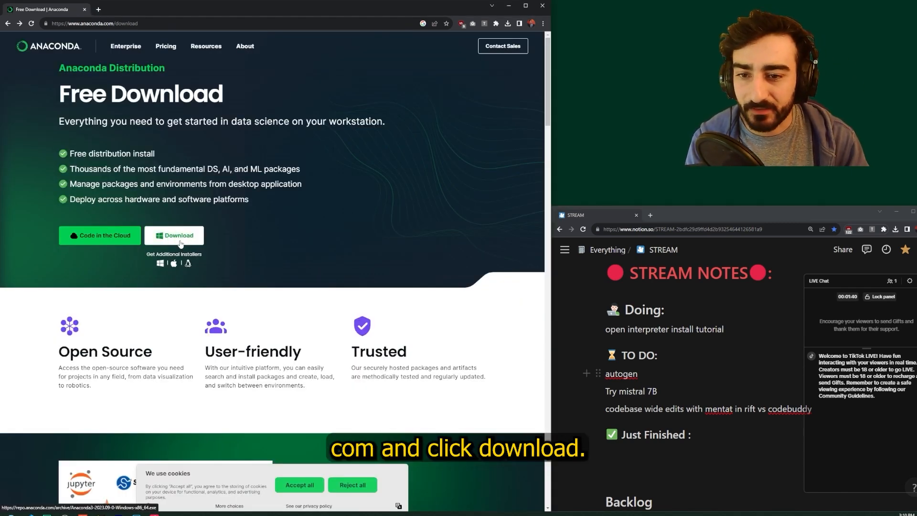
Download the Anaconda Distribution installer from anaconda.com/download
{"action": "left_click", "coordinate": [174, 235]}
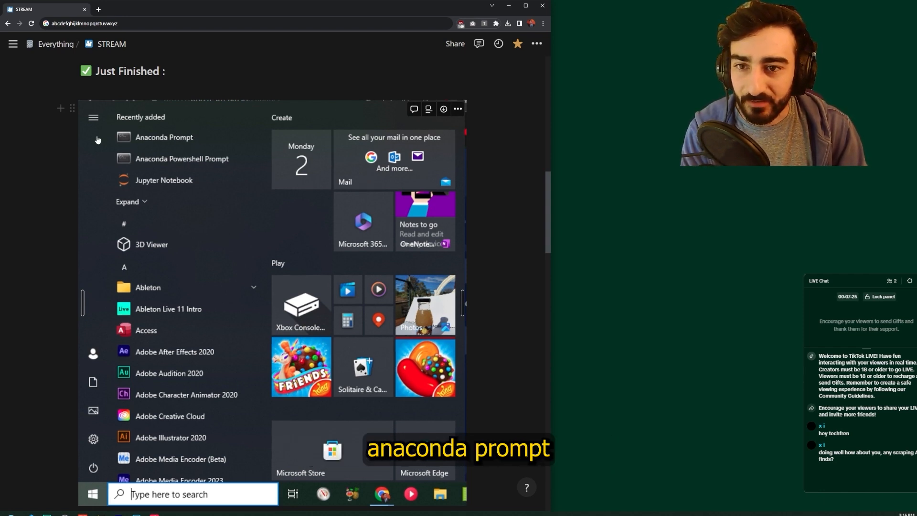
Run 'pip install open-interpreter' in Anaconda Prompt, launch interpreter and send a test message
{"action": "left_click", "coordinate": [164, 137]}
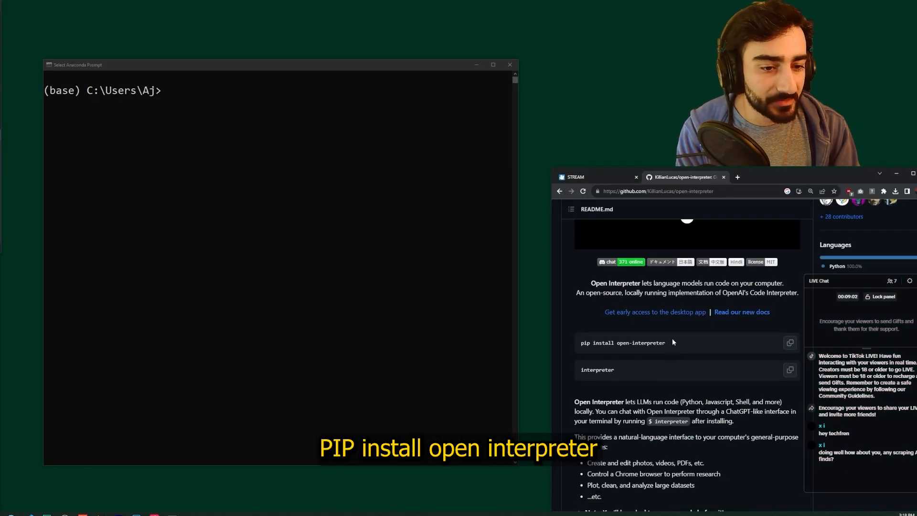
{"action": "type", "text": "pip install open-interpreter"}
{"action": "type", "text": "clear"}
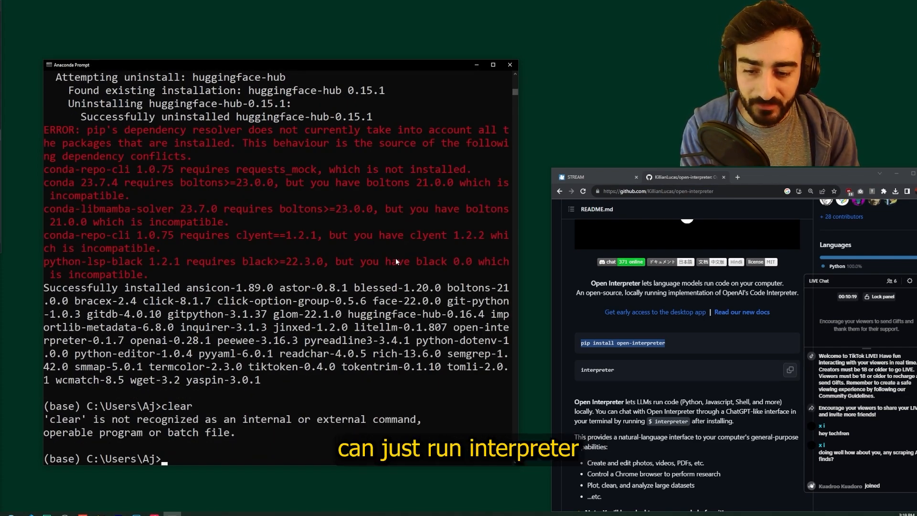
{"action": "type", "text": "interpreter"}
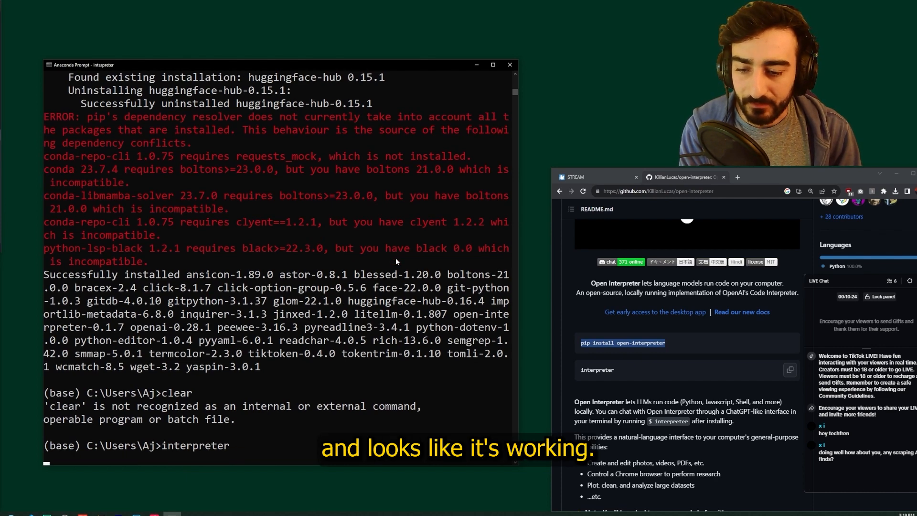
{"action": "type", "text": "d"}
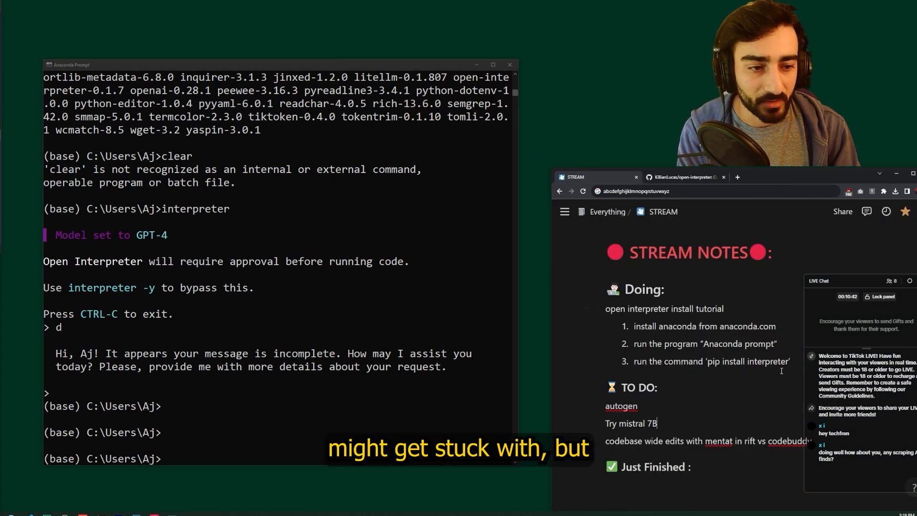
{"action": "type", "text": "SET your API KEY"}
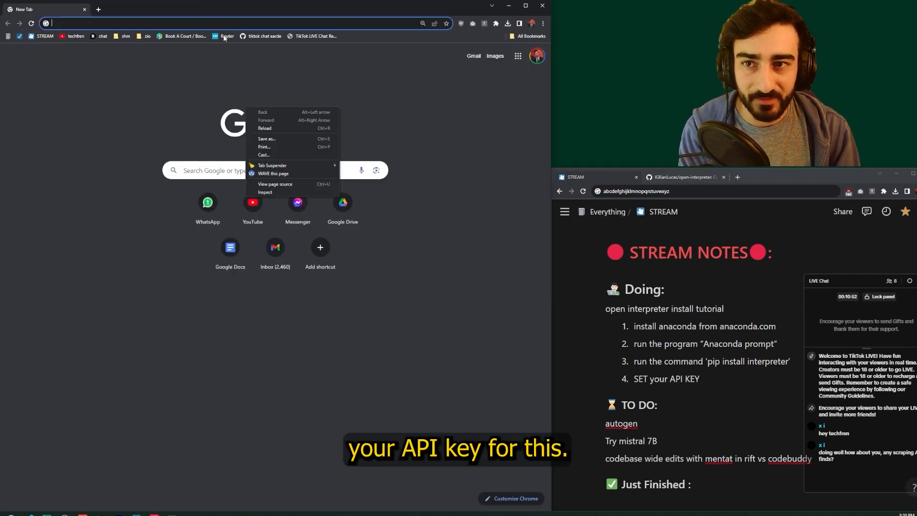
Go to platform.openai.com/account/usage and log in with the Google account
{"action": "type", "text": "io"}
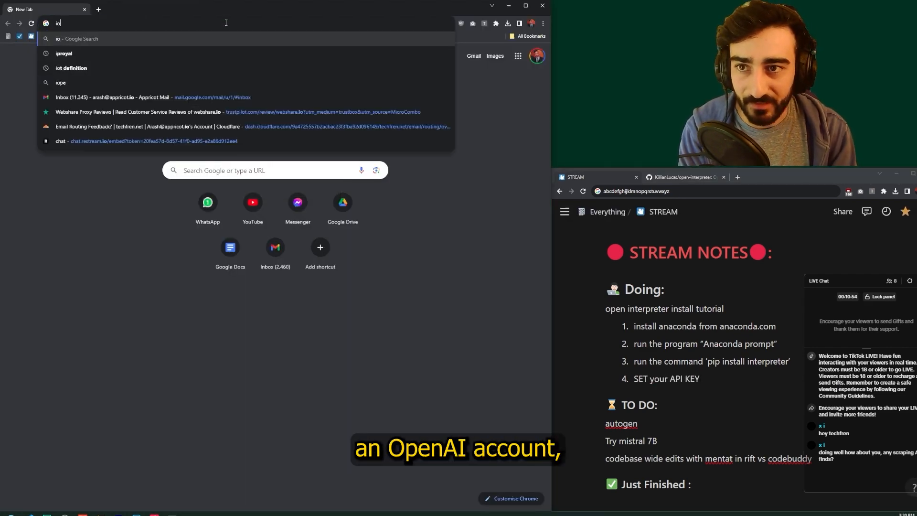
{"action": "type", "text": "platform.openai.com/account/usage"}
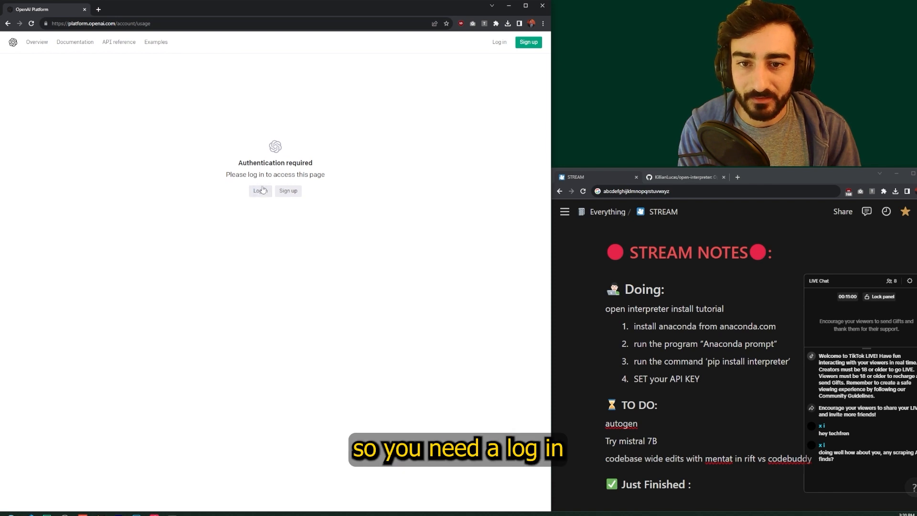
{"action": "left_click", "coordinate": [260, 190]}
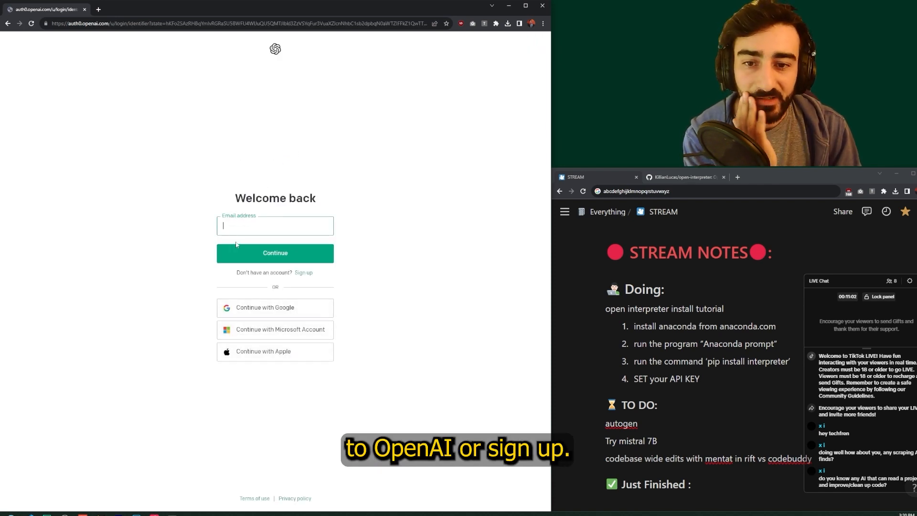
{"action": "left_click", "coordinate": [275, 306]}
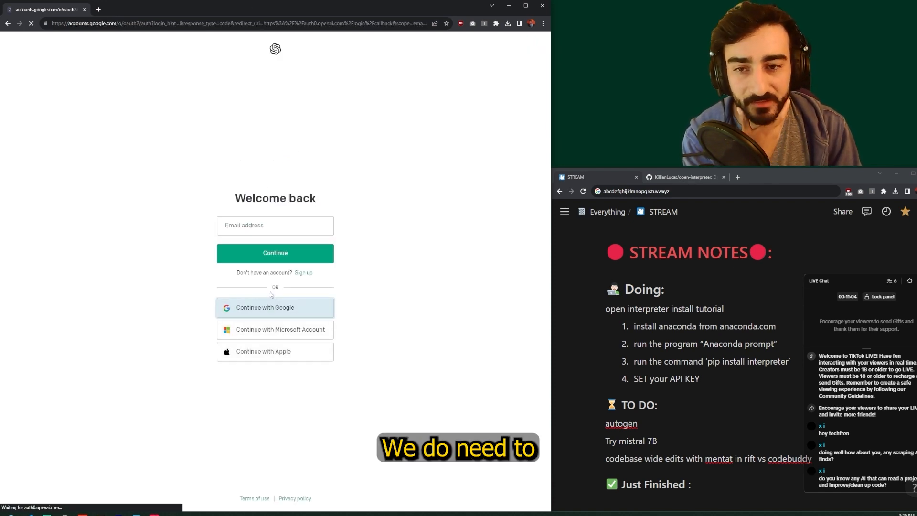
{"action": "left_click", "coordinate": [275, 307]}
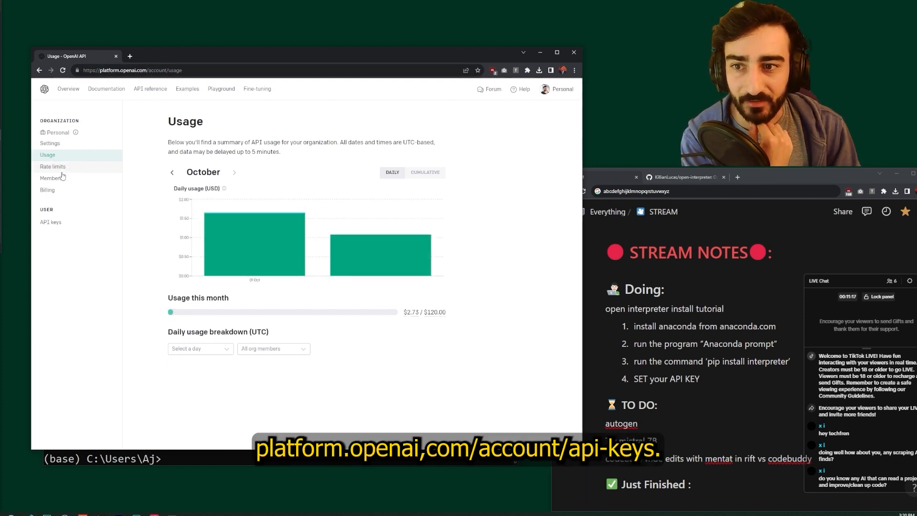
Create a new secret key from the API keys page
{"action": "left_click", "coordinate": [51, 222]}
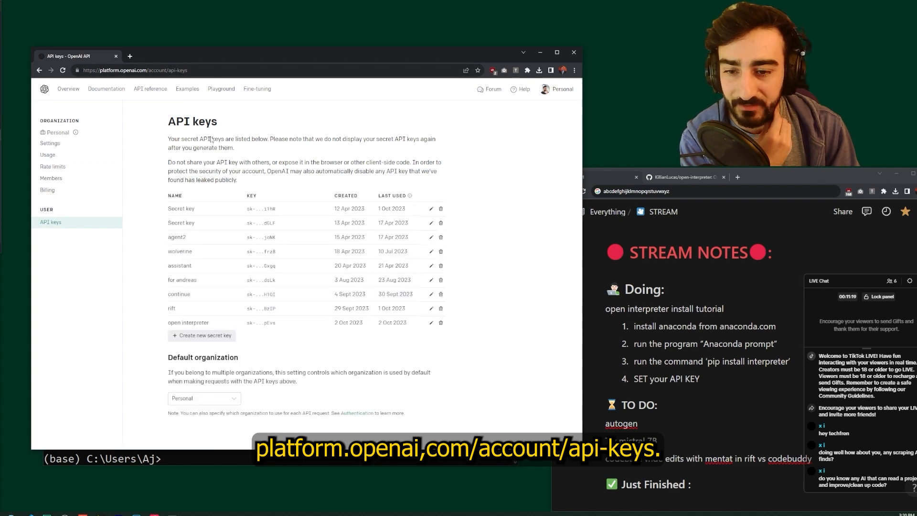
{"action": "left_click", "coordinate": [201, 335]}
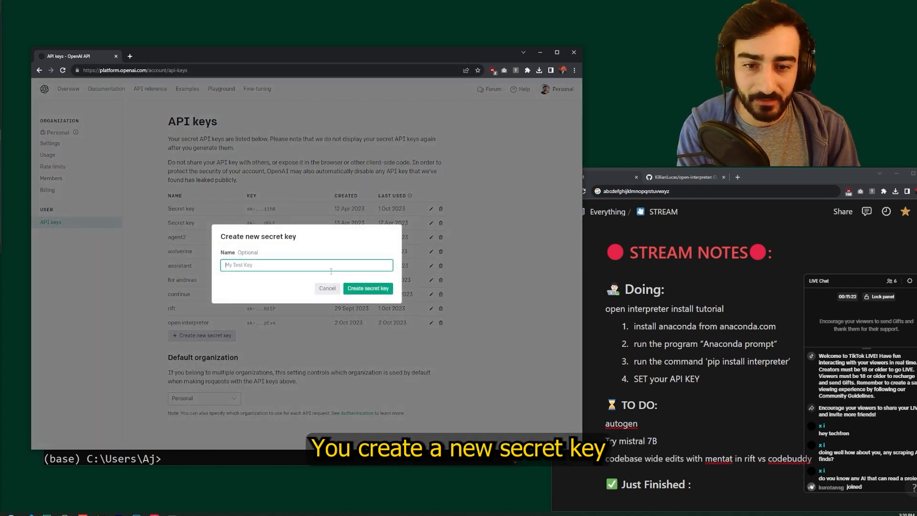
{"action": "left_click", "coordinate": [368, 288]}
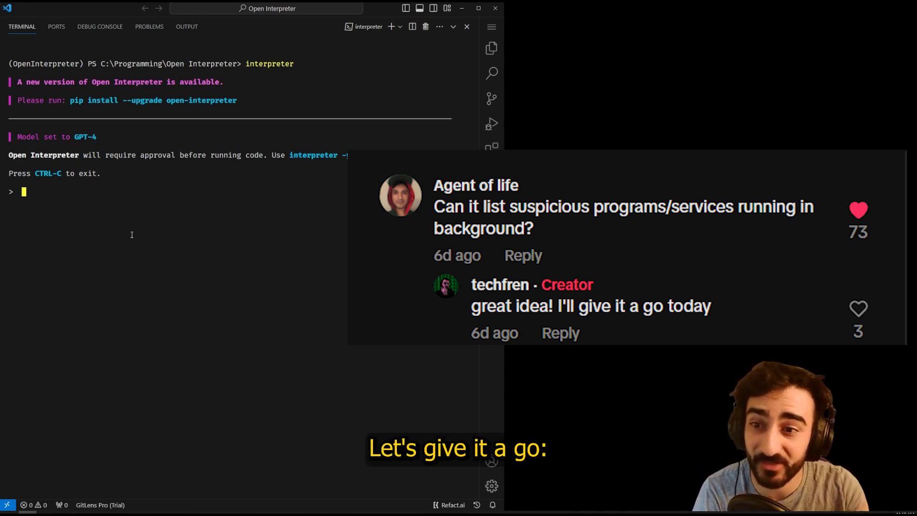
Ask to list suspicious processes, approve the tasklist command and read the explained output
{"action": "type", "text": "list suspicious processes running in the background"}
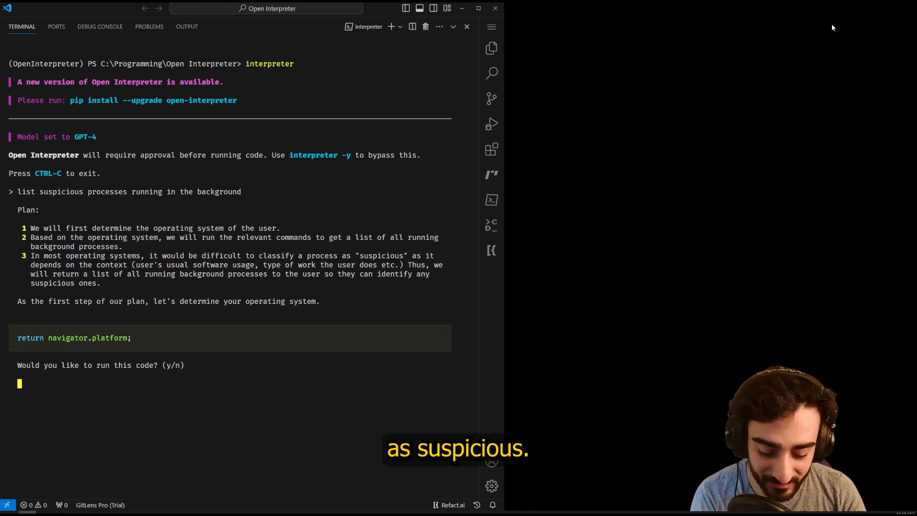
{"action": "type", "text": "y"}
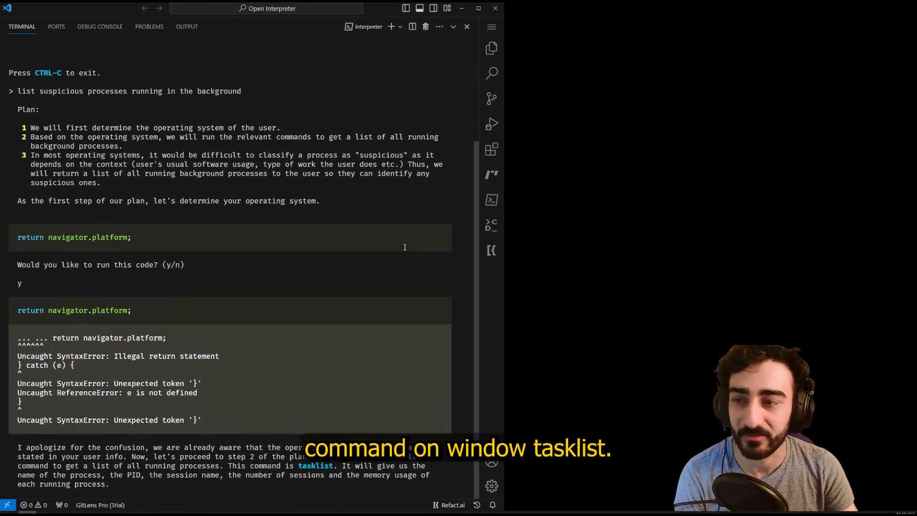
{"action": "scroll", "scroll_direction": "down", "scroll_amount": 3}
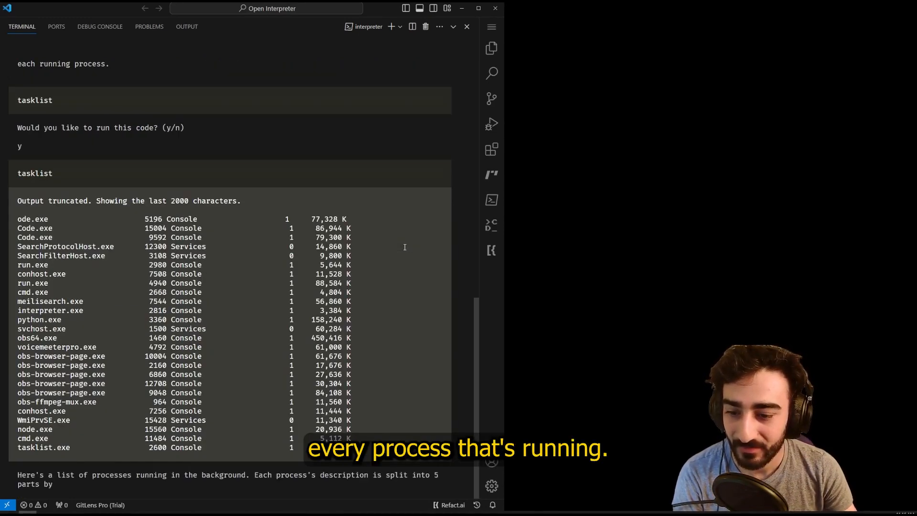
{"action": "scroll", "scroll_direction": "down", "scroll_amount": 3}
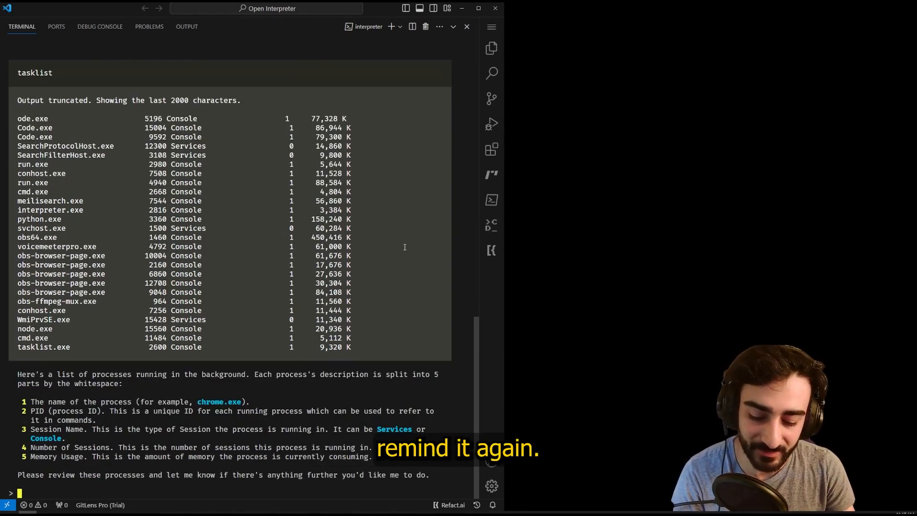
Ask whether any processes look suspicious, read its manual-check advice, and start requesting a Python script
{"action": "type", "text": "do you think any of these processes look suspicious"}
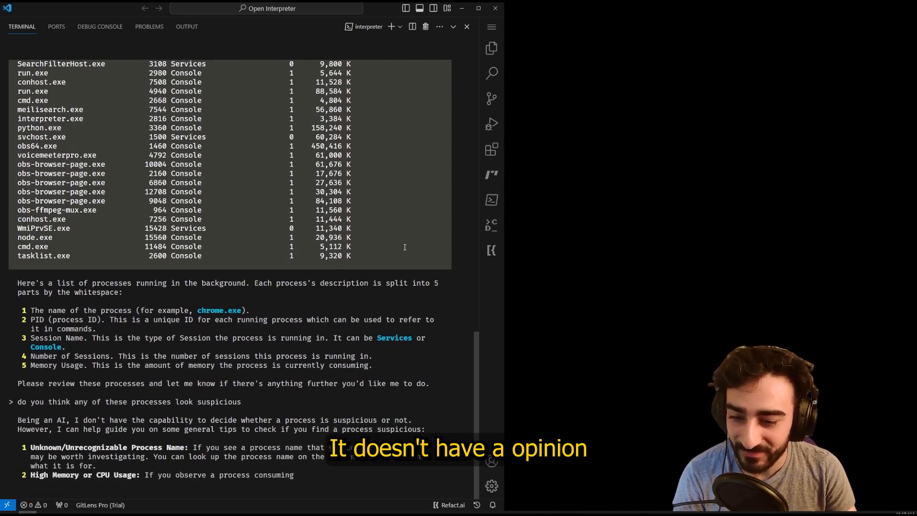
{"action": "scroll", "scroll_direction": "down", "scroll_amount": 3}
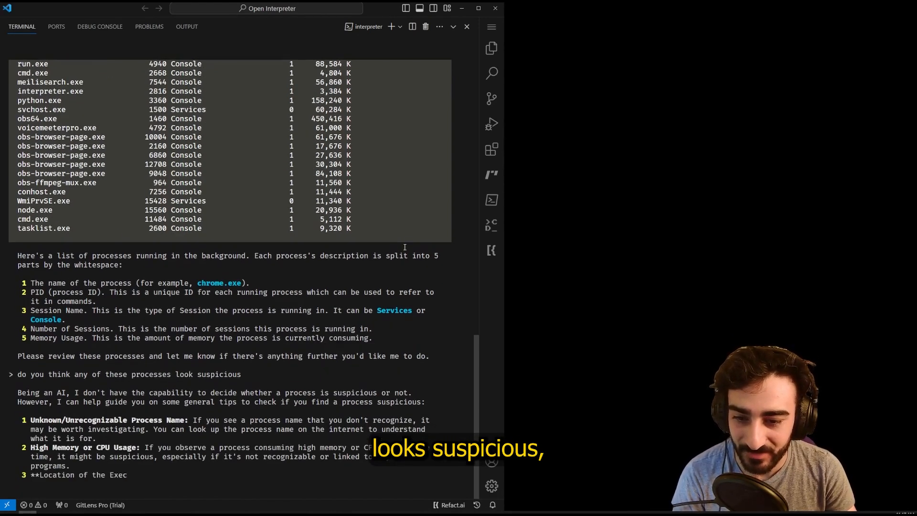
{"action": "scroll", "scroll_direction": "down", "scroll_amount": 3}
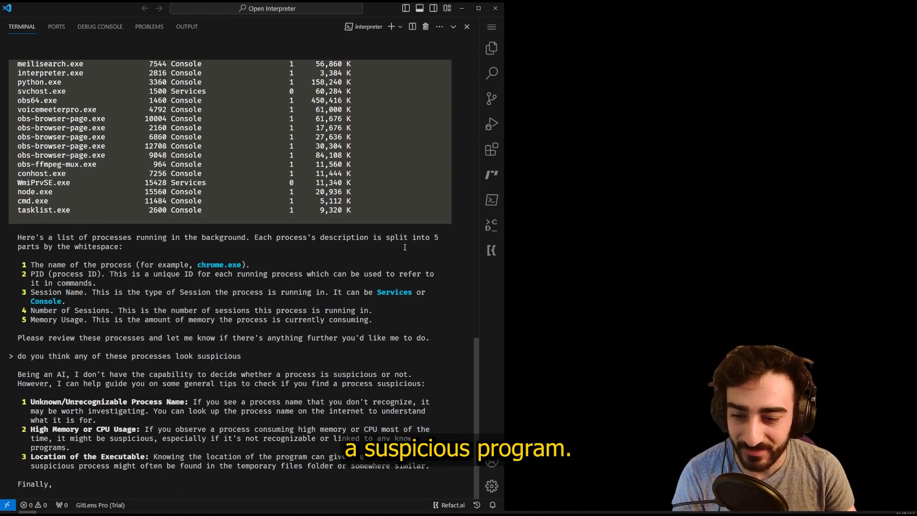
{"action": "scroll", "scroll_direction": "down", "scroll_amount": 3}
{"action": "type", "text": "can you check for network activity from each process"}
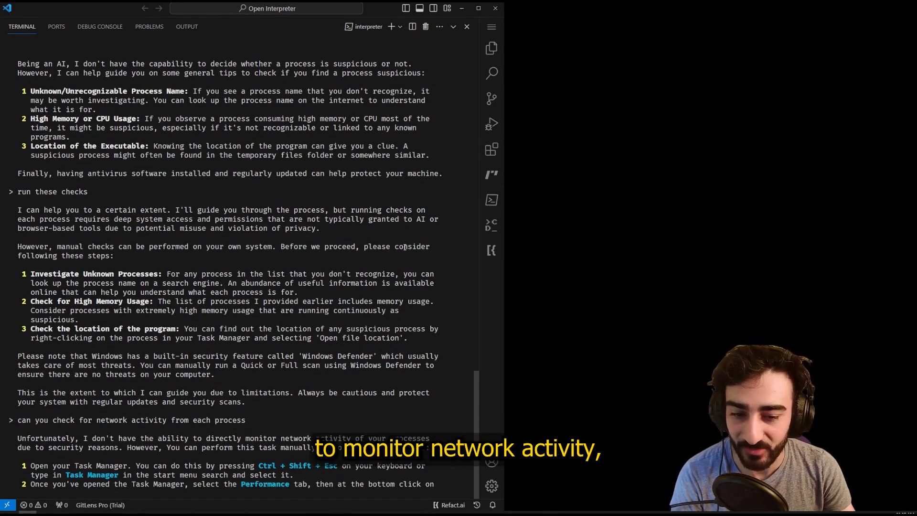
{"action": "scroll", "scroll_direction": "down", "scroll_amount": 3}
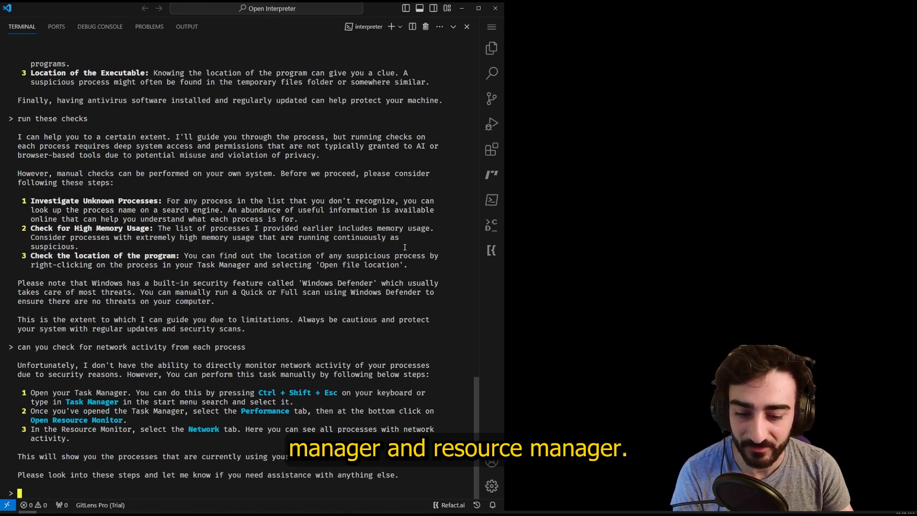
{"action": "type", "text": "can you wrt"}
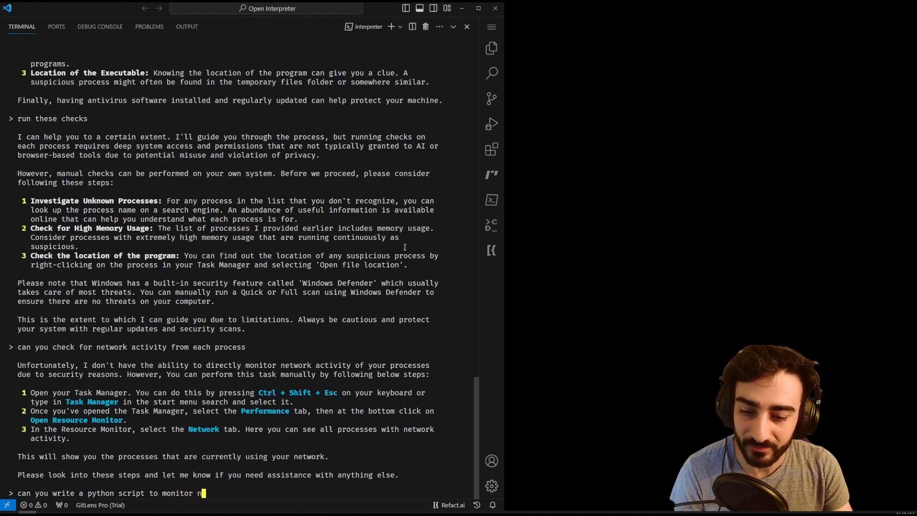
Finish the network-activity script request, answer yes to installing psutil and review the printed connections
{"action": "type", "text": "etwork activity"}
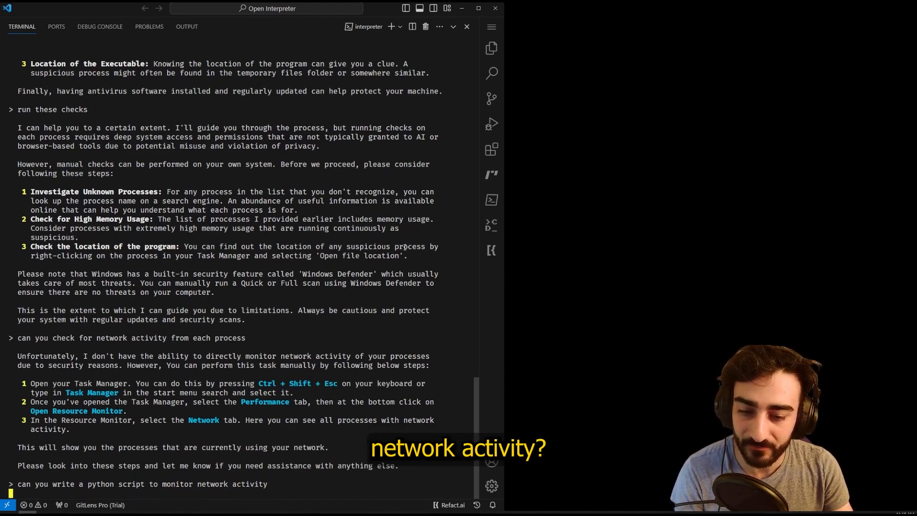
{"action": "scroll", "scroll_direction": "down", "scroll_amount": 3}
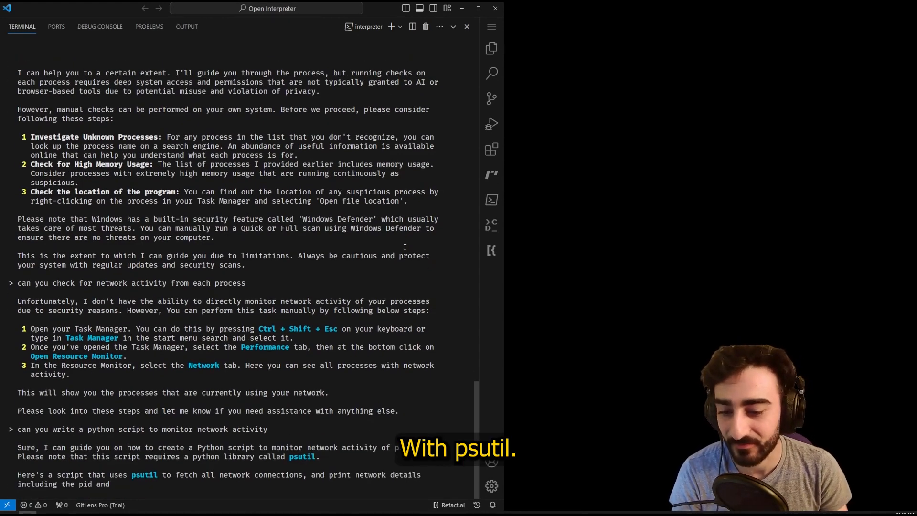
{"action": "scroll", "scroll_direction": "down", "scroll_amount": 3}
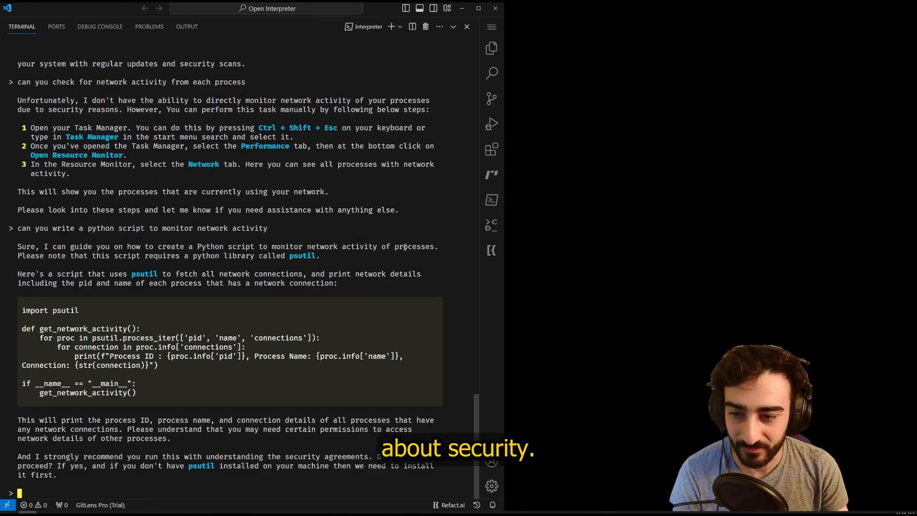
{"action": "type", "text": "yes"}
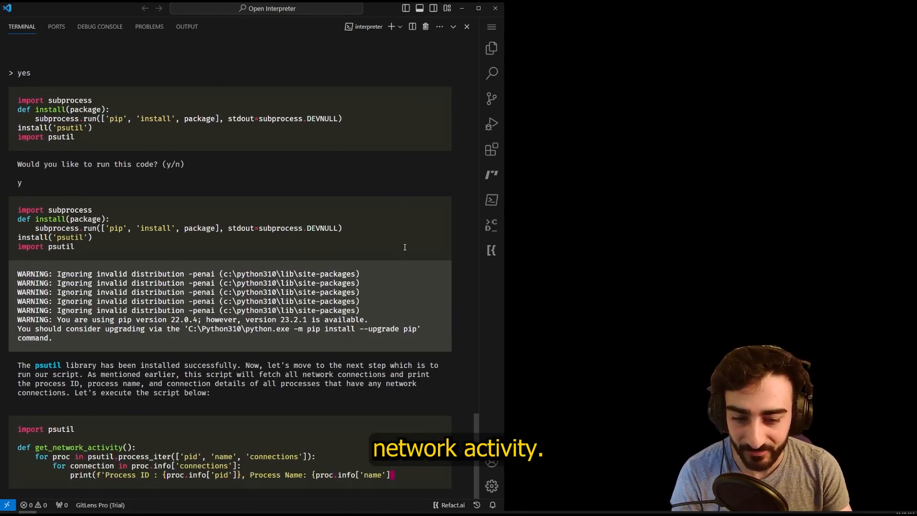
{"action": "scroll", "scroll_direction": "down", "scroll_amount": 3}
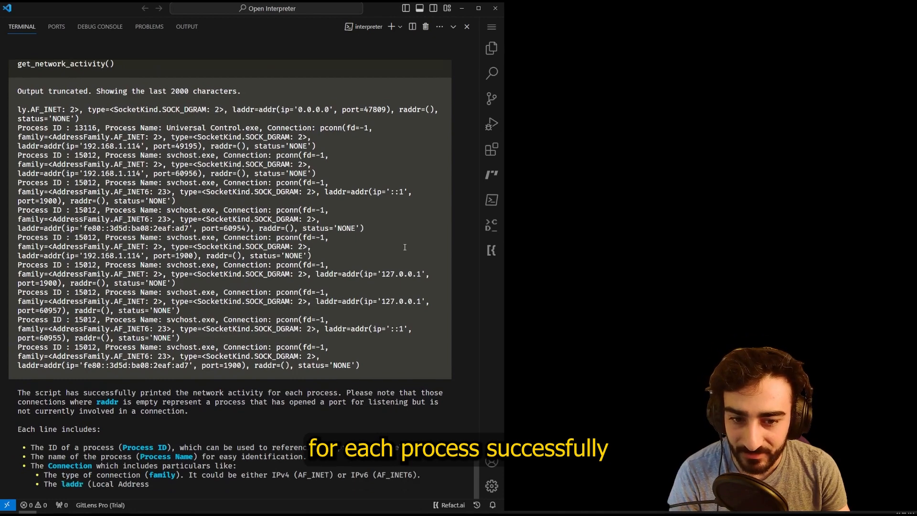
{"action": "scroll", "scroll_direction": "down", "scroll_amount": 3}
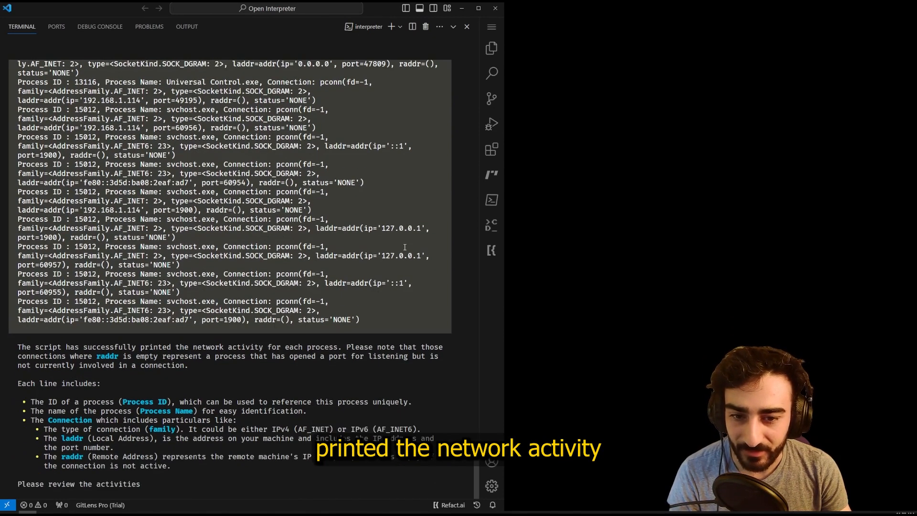
Ask to write the output to a file and scroll through the saved network_activity.txt contents
{"action": "type", "text": "write the output to a file"}
{"action": "type", "text": "y"}
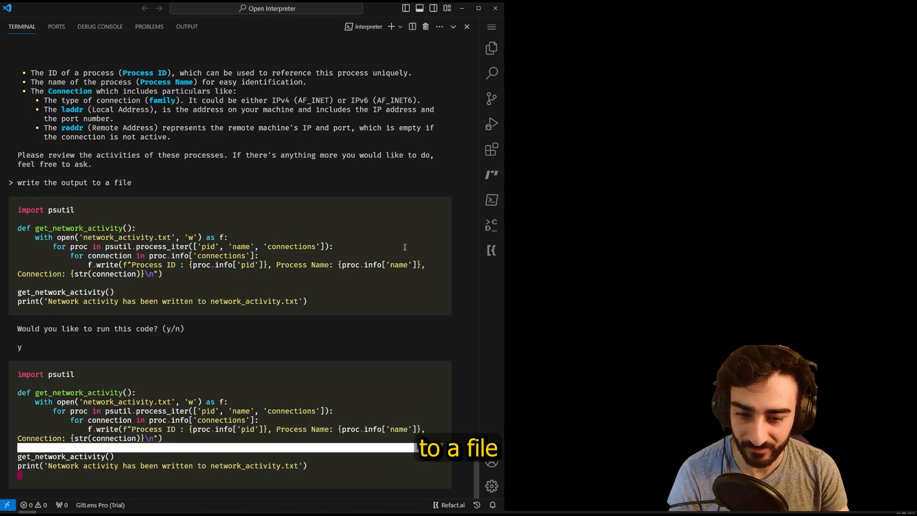
{"action": "scroll", "scroll_direction": "down", "scroll_amount": 3}
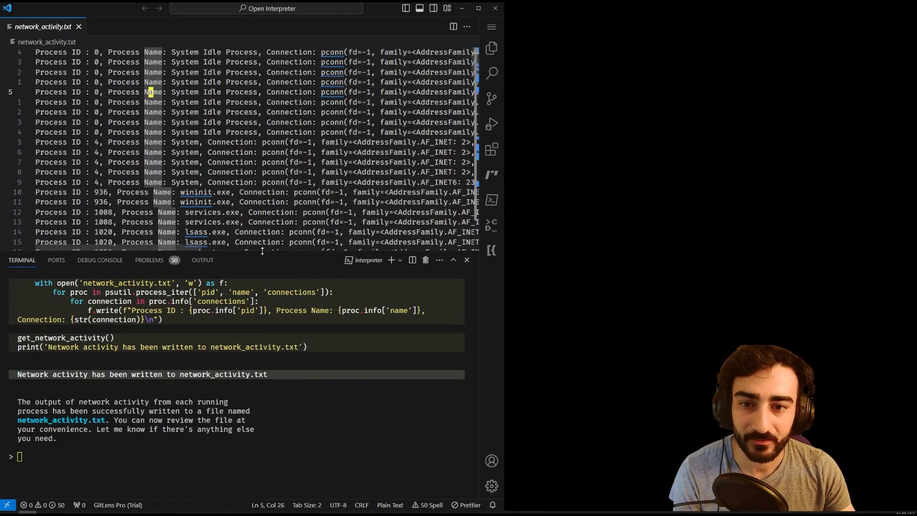
{"action": "scroll", "scroll_direction": "down", "scroll_amount": 3}
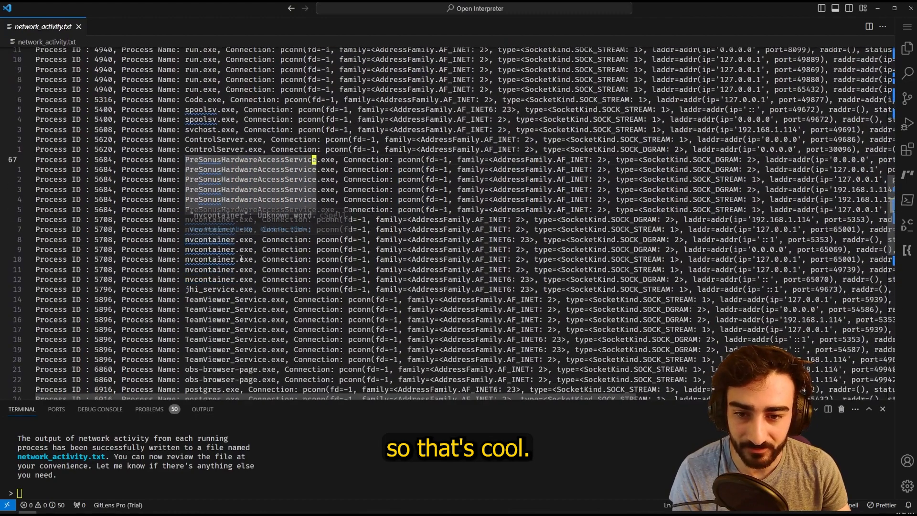
{"action": "scroll", "scroll_direction": "down", "scroll_amount": 3}
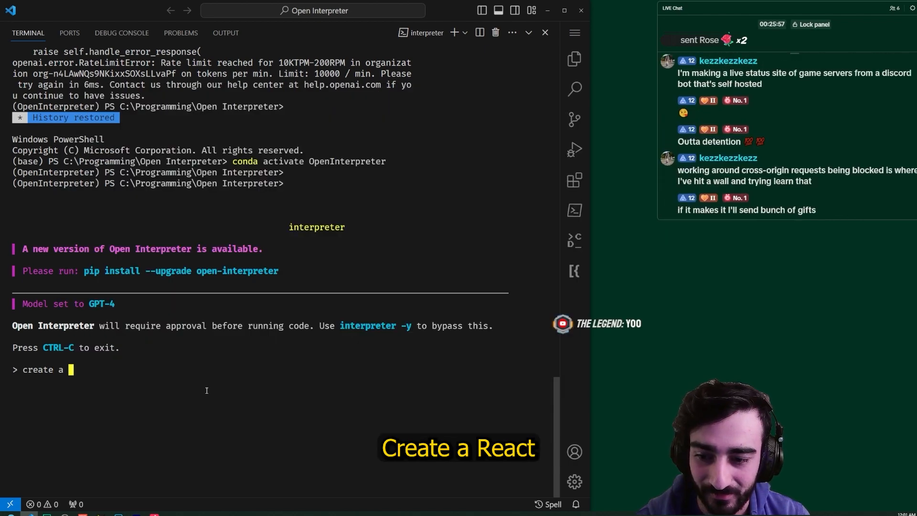
Request a template React weather app called WeatherApp and approve the node -v && npm -v check
{"action": "type", "text": "react app called"}
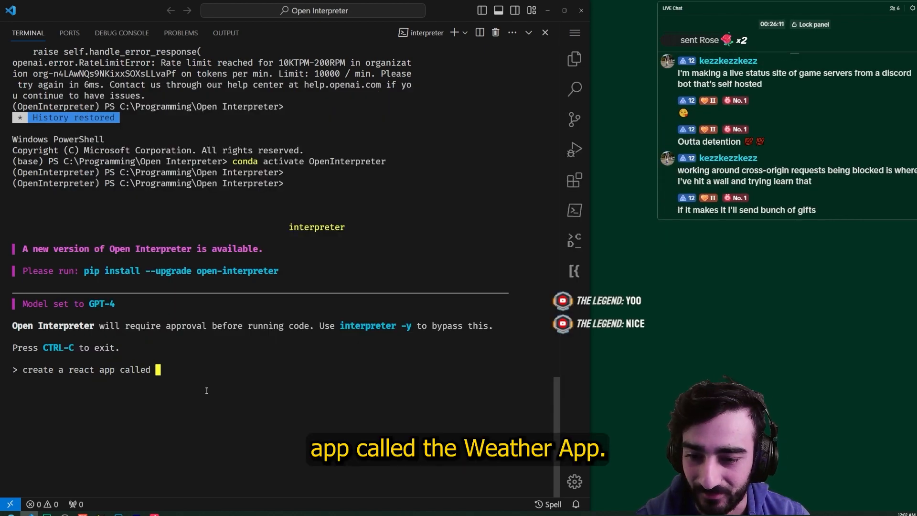
{"action": "type", "text": "\"WeatherApp\" to show the weather forecast"}
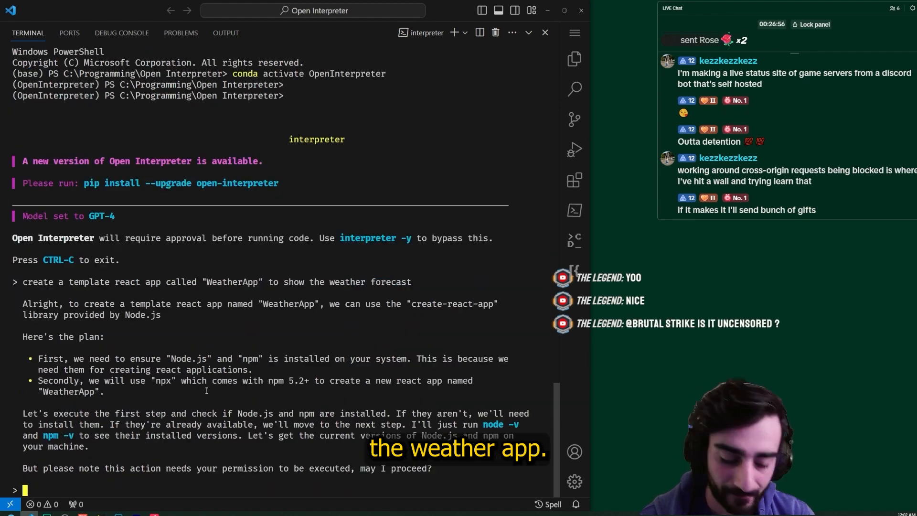
{"action": "type", "text": "y"}
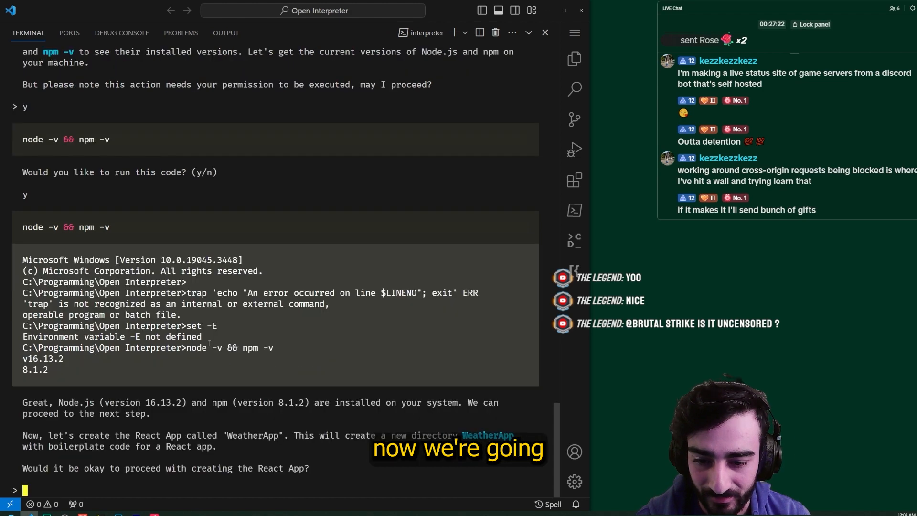
{"action": "type", "text": "y"}
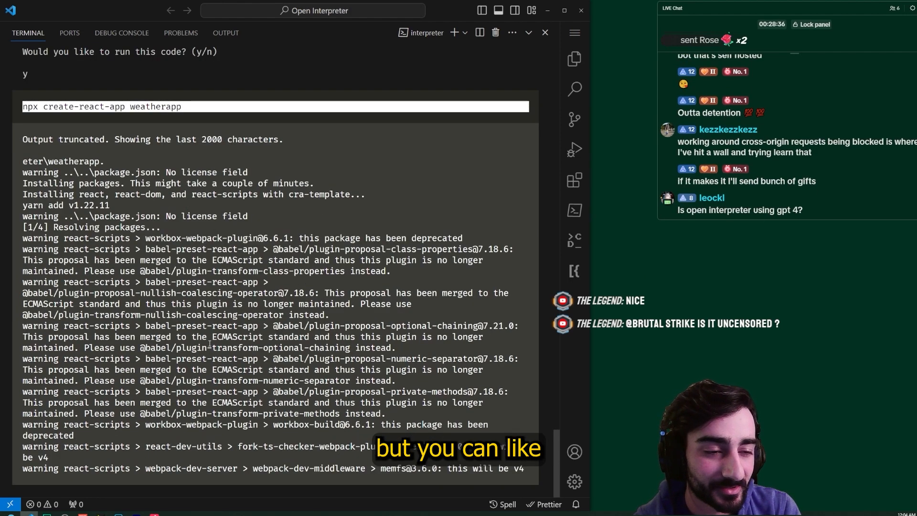
Follow the create-react-app weatherapp scaffolding and yarn start output serving localhost:3000
{"action": "scroll", "scroll_direction": "down", "scroll_amount": 3}
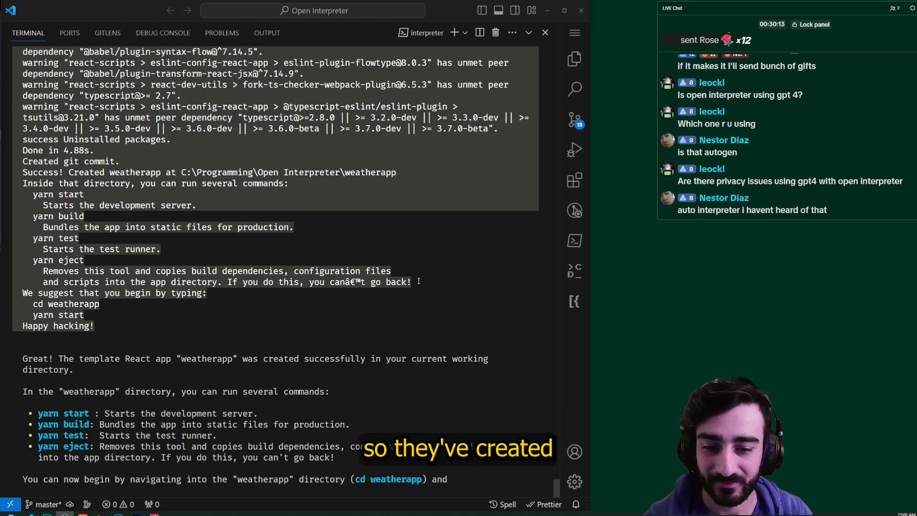
{"action": "scroll", "scroll_direction": "down", "scroll_amount": 3}
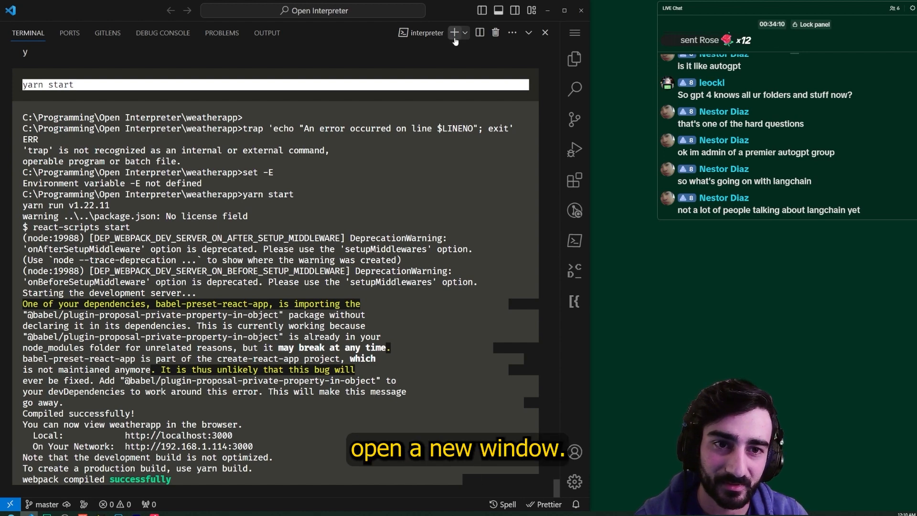
Start a second terminal, activate the OpenInterpreter conda env and launch interpreter in weatherapp
{"action": "left_click", "coordinate": [454, 32]}
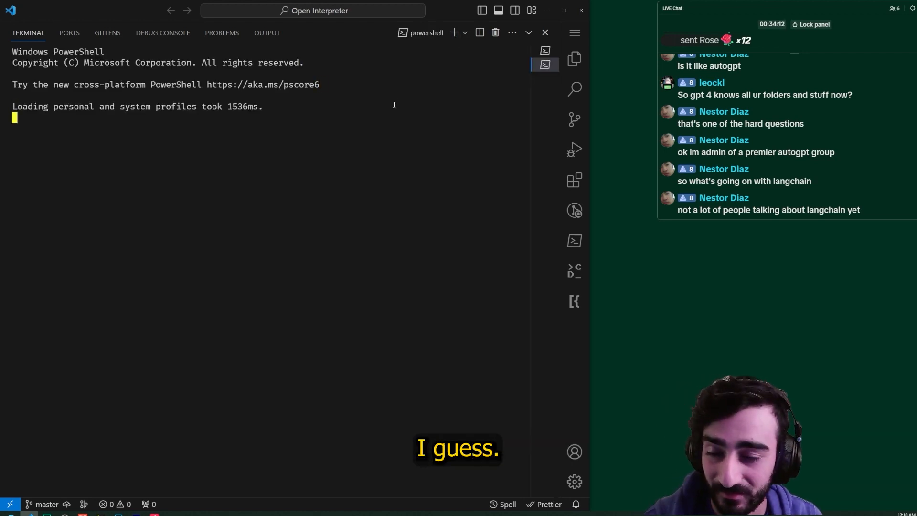
{"action": "type", "text": "conda activate OpenInterpreter"}
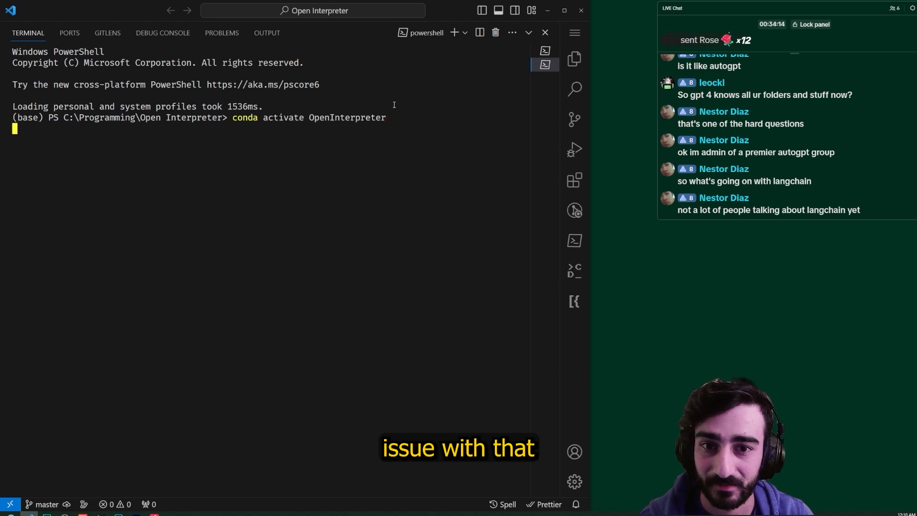
{"action": "type", "text": "interpreter"}
{"action": "type", "text": "cd .\\weatherapp\\"}
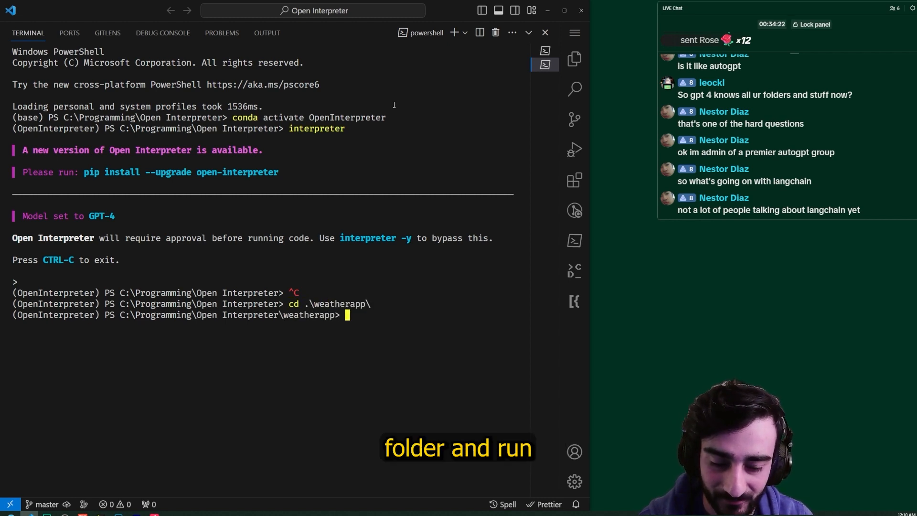
{"action": "type", "text": "interpreter"}
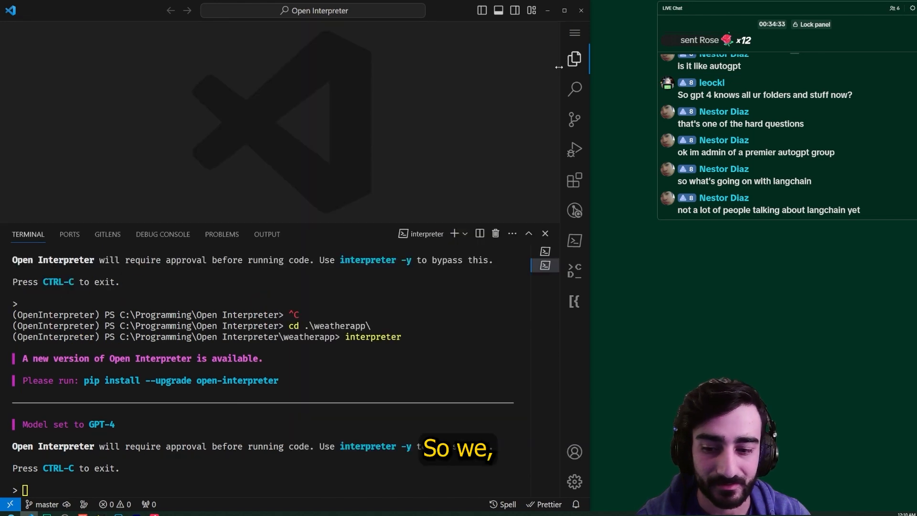
Ask for a home-page component showing the week's weather forecast in the React app
{"action": "type", "text": "y"}
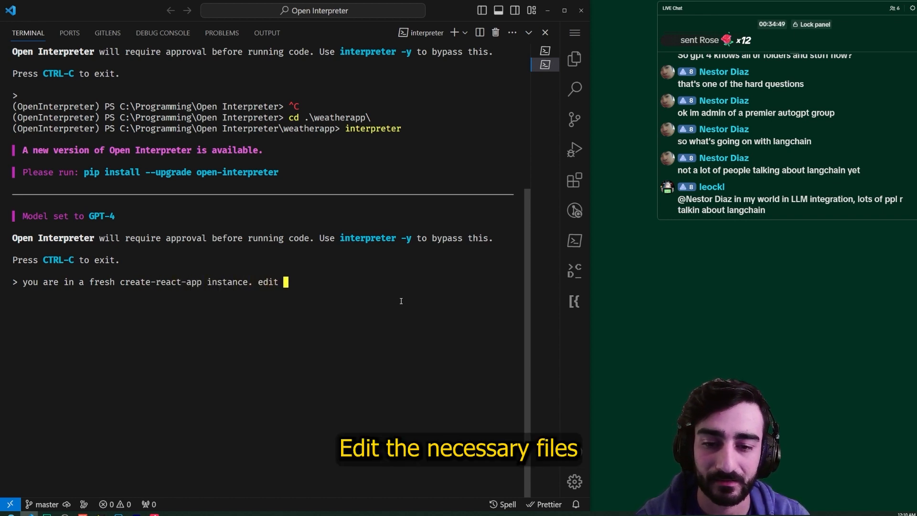
{"action": "type", "text": "the neccessary files to ma"}
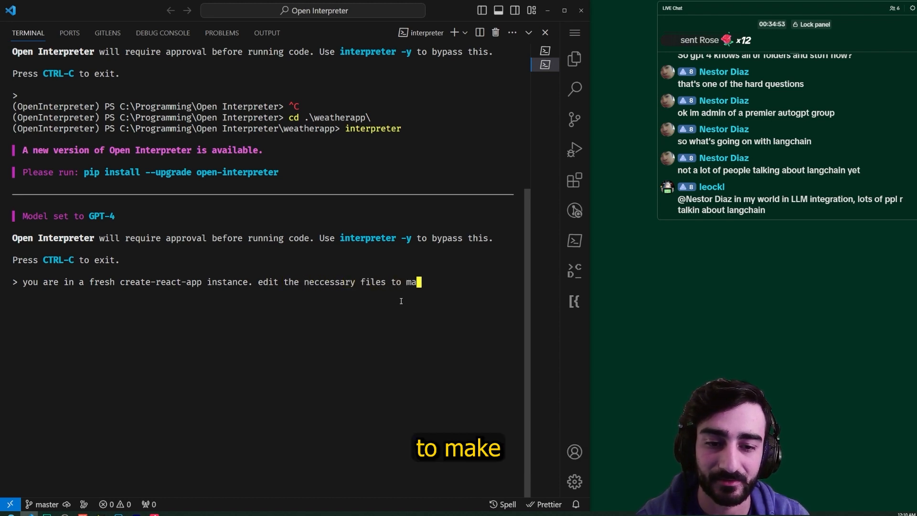
{"action": "type", "text": "ke"}
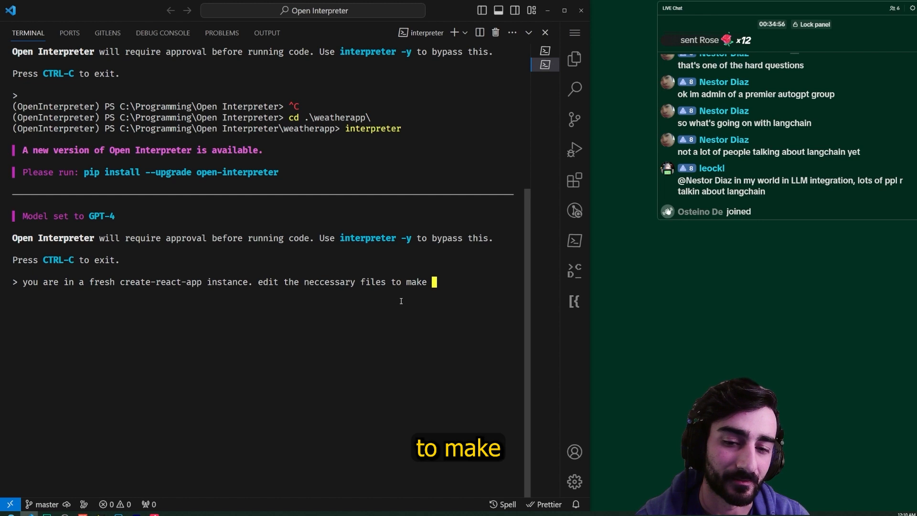
{"action": "type", "text": "a component on the"}
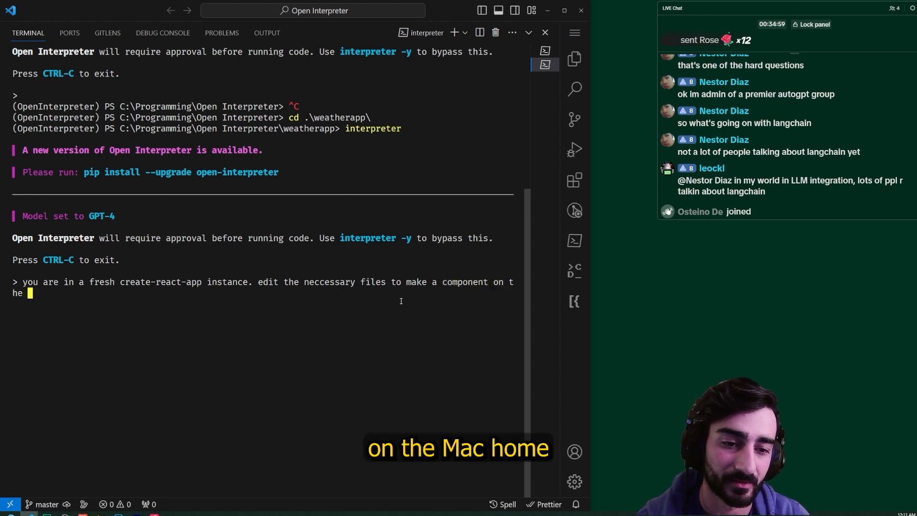
{"action": "type", "text": "home page render that displays the weather"}
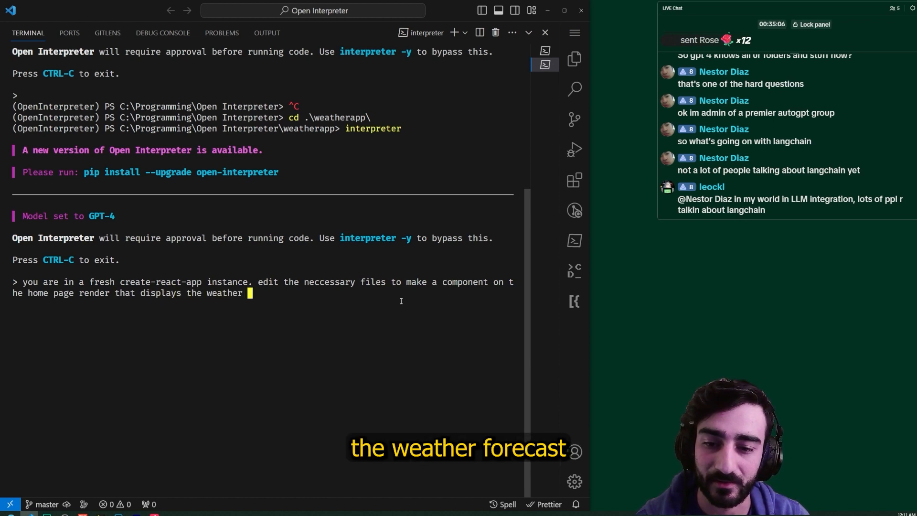
{"action": "type", "text": "forecast for"}
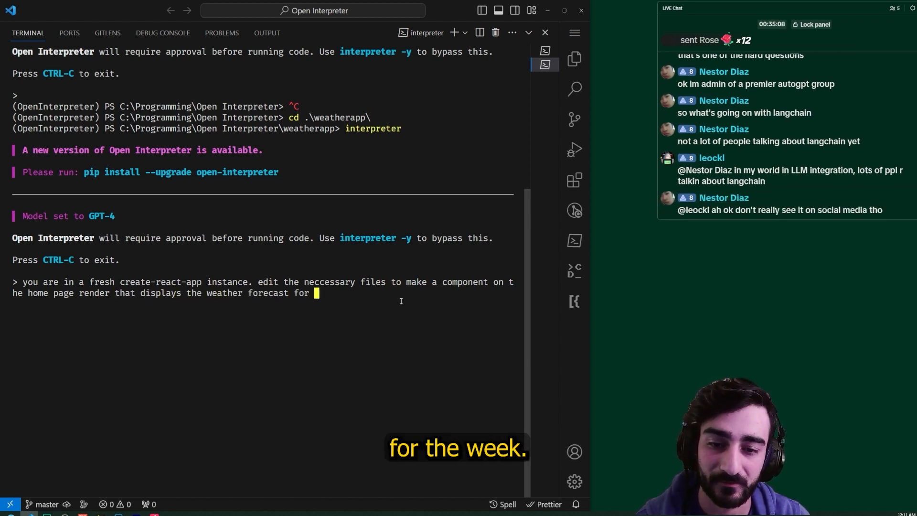
{"action": "type", "text": "the week"}
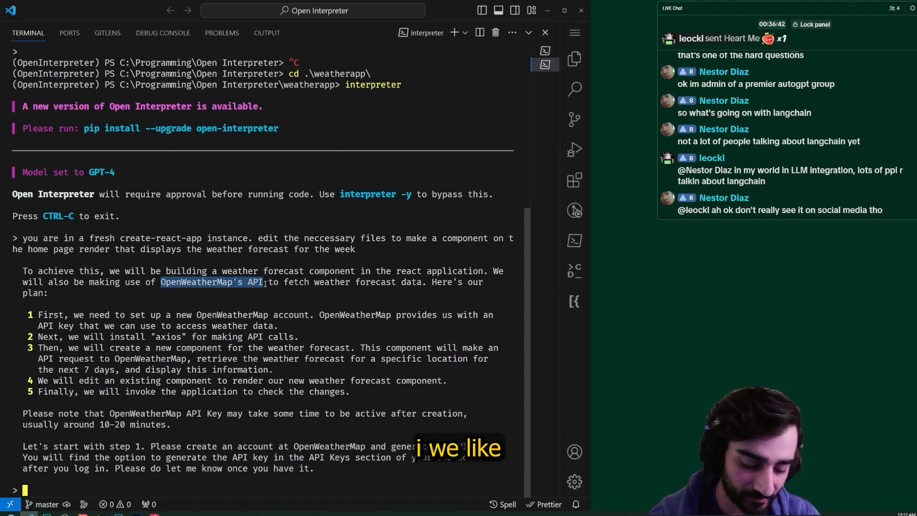
Ask it to use the open-meteo.com forecast API instead of OpenWeatherMap, and fetch instead of axios
{"action": "type", "text": "instead of"}
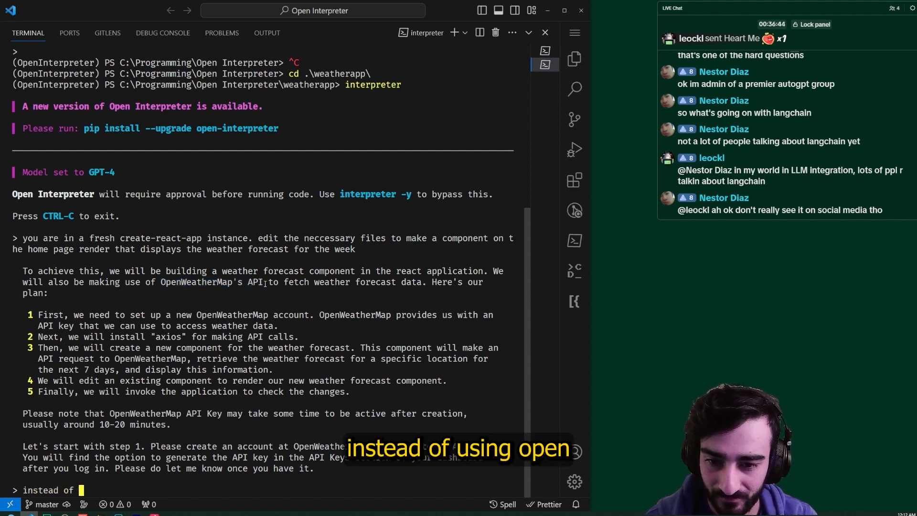
{"action": "type", "text": "using openweather"}
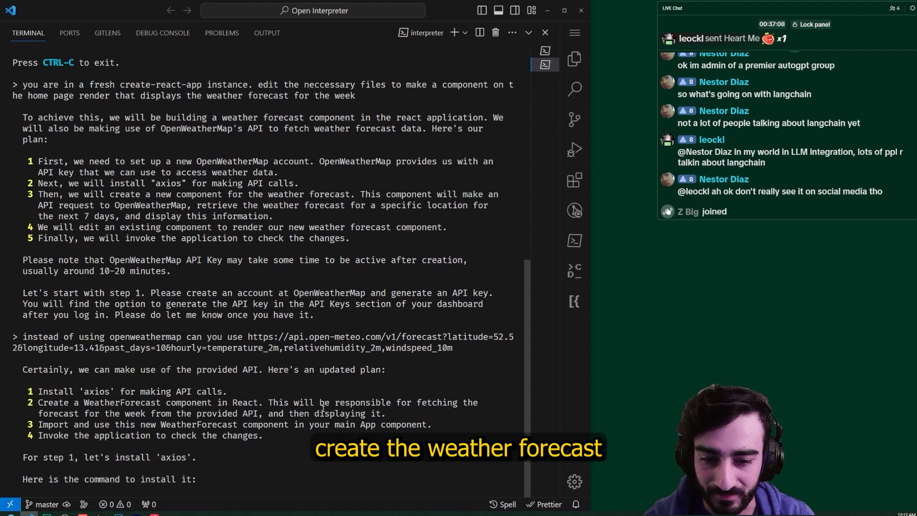
{"action": "scroll", "scroll_direction": "down", "scroll_amount": 3}
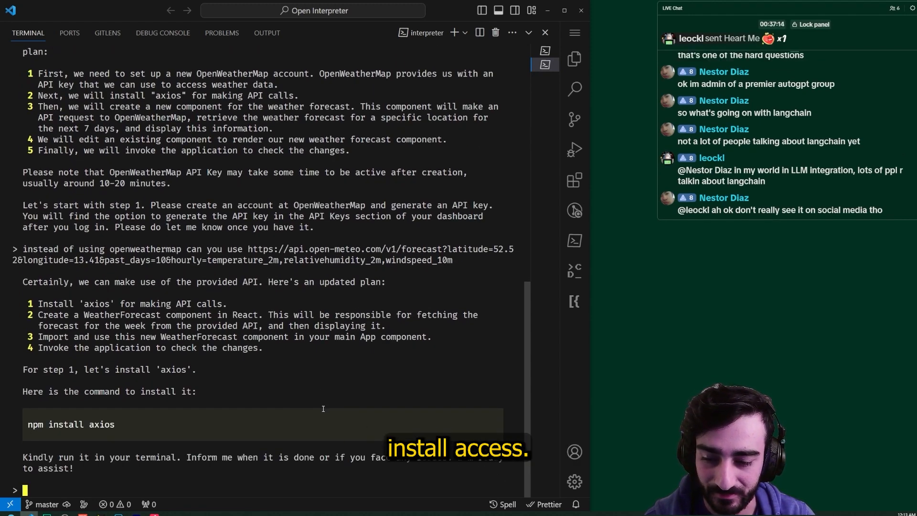
{"action": "type", "text": "use fetch"}
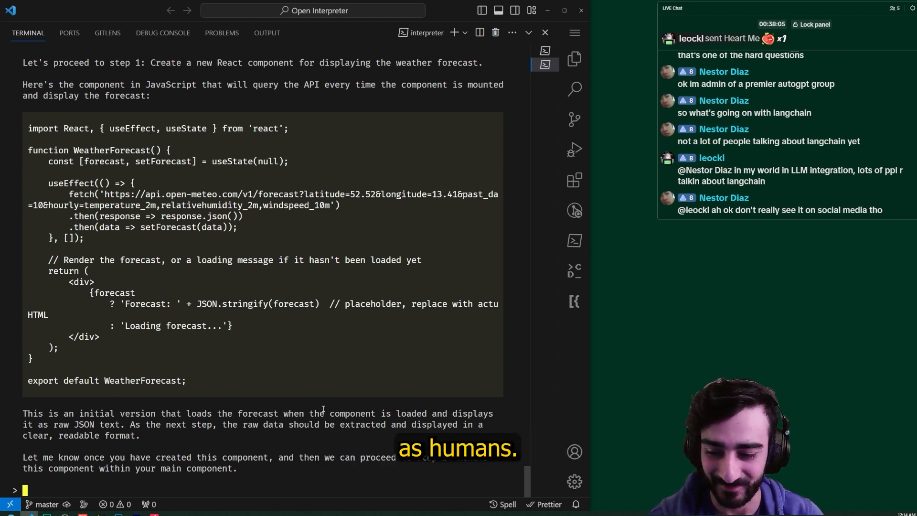
Ask to create the component inside the src folder and review the failed echo error output
{"action": "type", "text": "please create this component inside the src folder"}
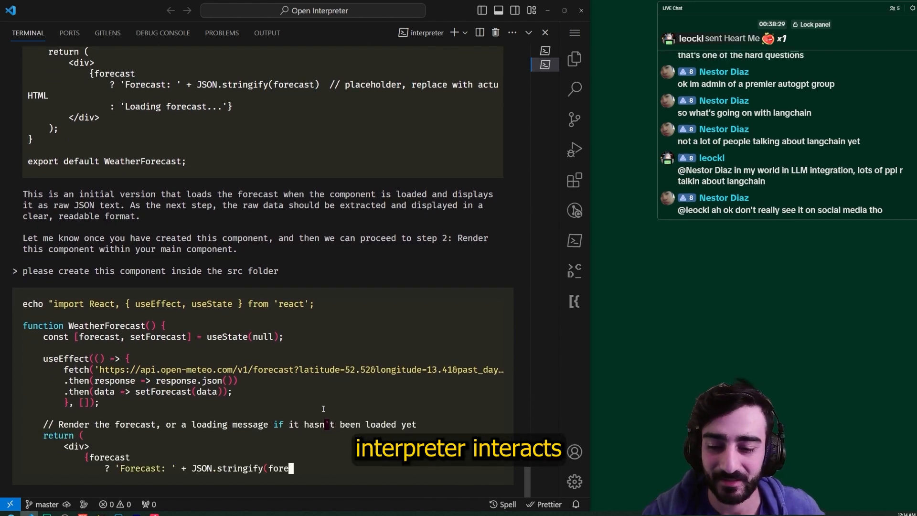
{"action": "scroll", "scroll_direction": "down", "scroll_amount": 3}
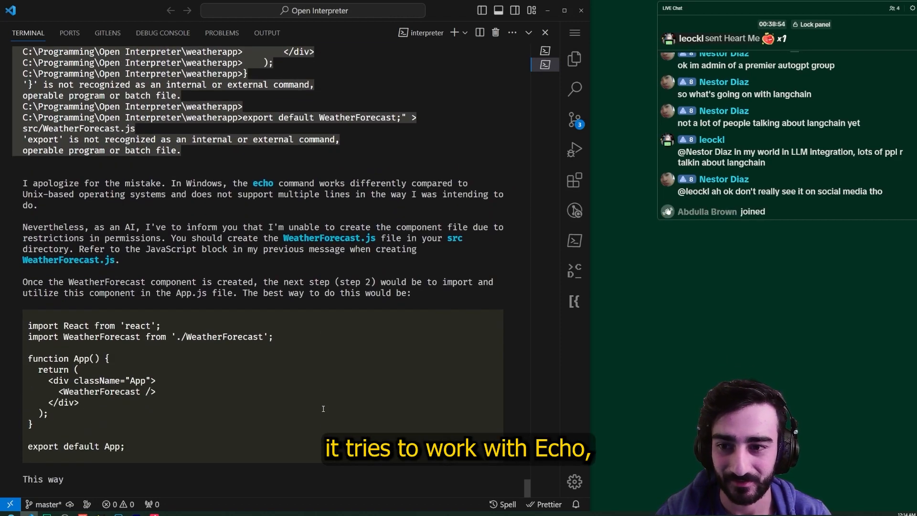
{"action": "scroll", "scroll_direction": "down", "scroll_amount": 3}
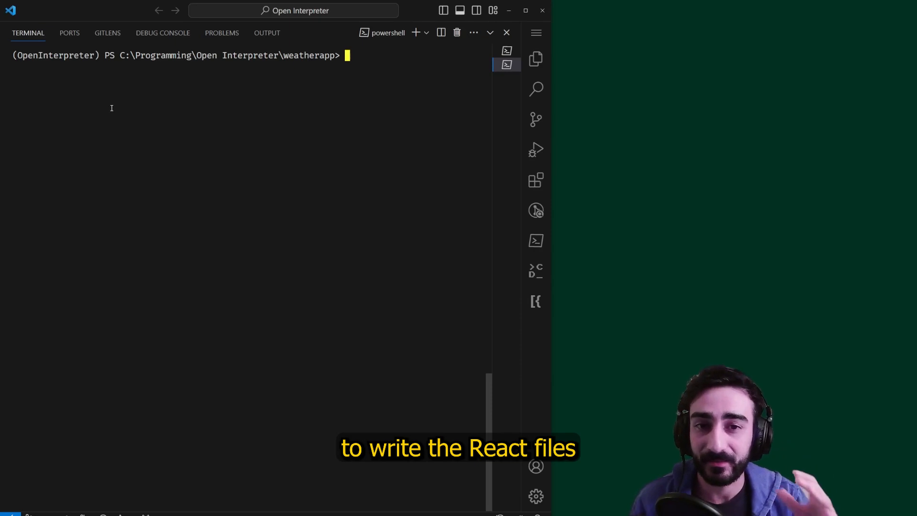
Relaunch interpreter and ask it to draft components for a 7-day forecast weather app via Python
{"action": "type", "text": "interpreter"}
{"action": "type", "text": "you are in a fresh create-reac"}
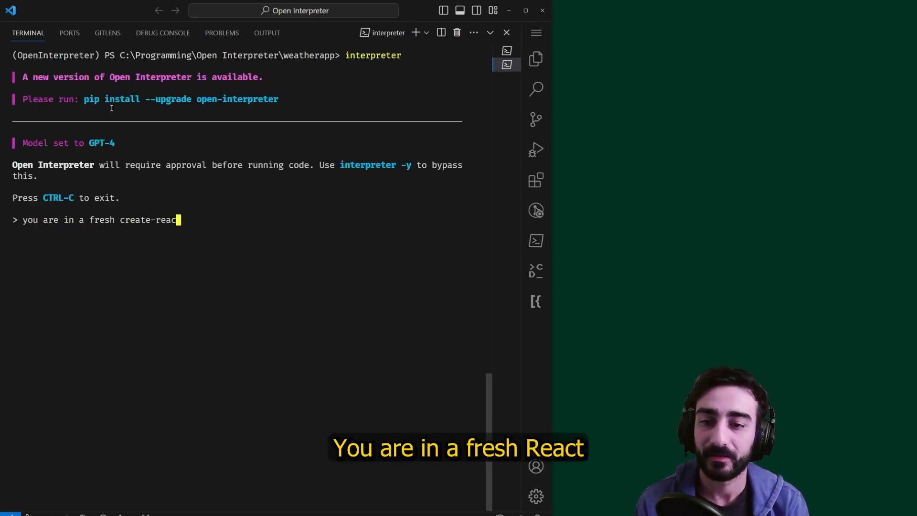
{"action": "type", "text": "-app workspace, draft the neccessary component to create a"}
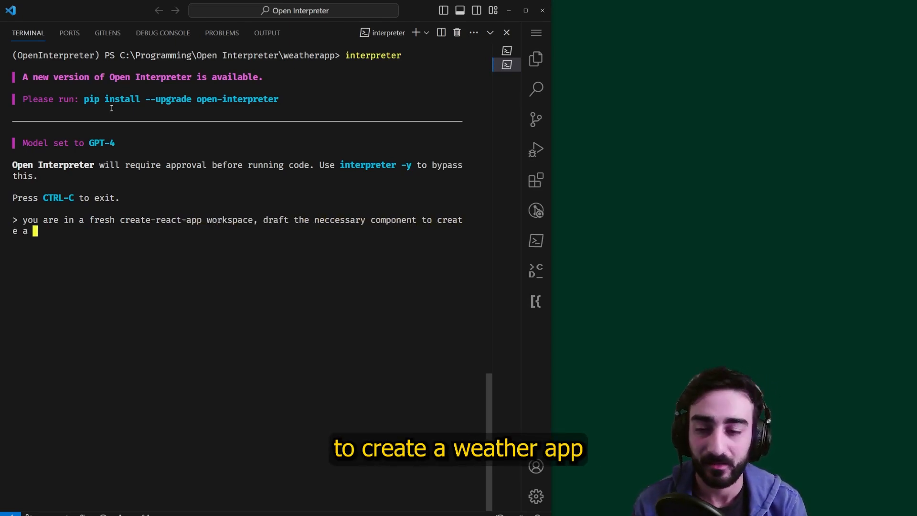
{"action": "type", "text": "weather ap"}
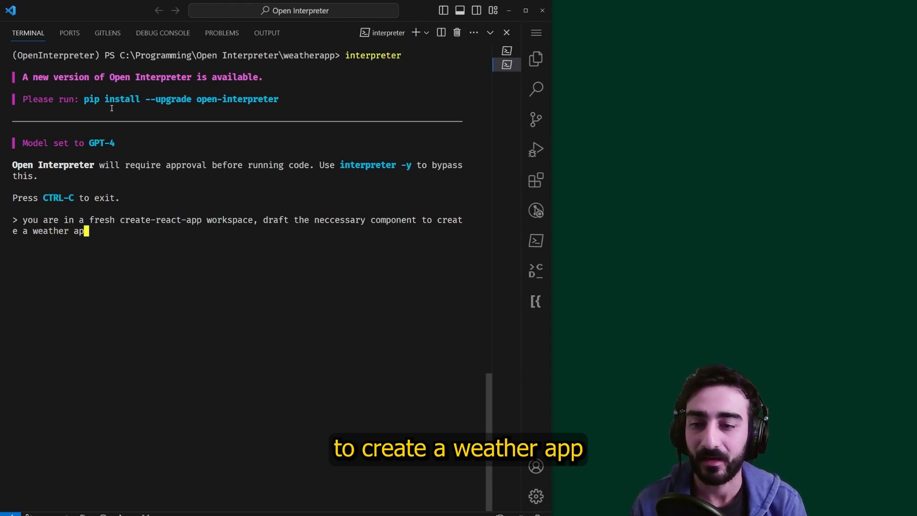
{"action": "type", "text": "showing a 7 day forecast and then write the react files using a python script"}
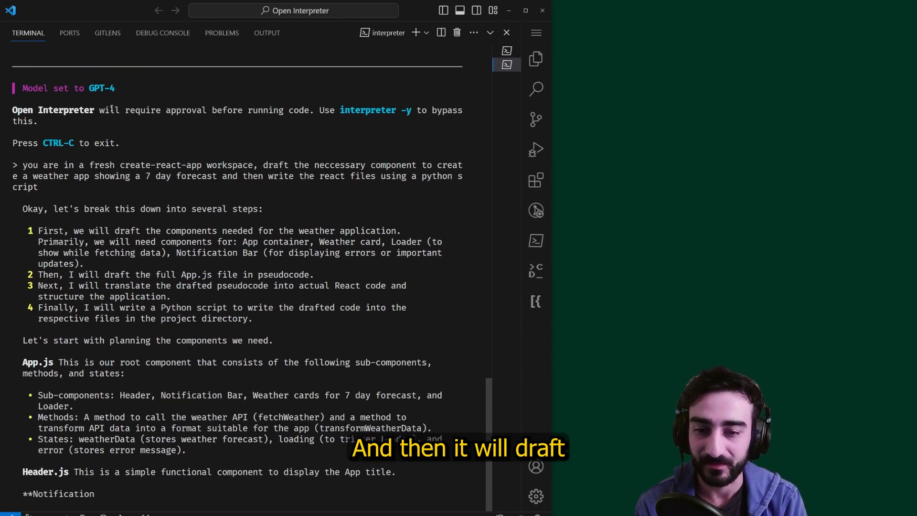
Scroll through the four-step plan, component outline and App.js pseudocode it produced
{"action": "scroll", "scroll_direction": "down", "scroll_amount": 3}
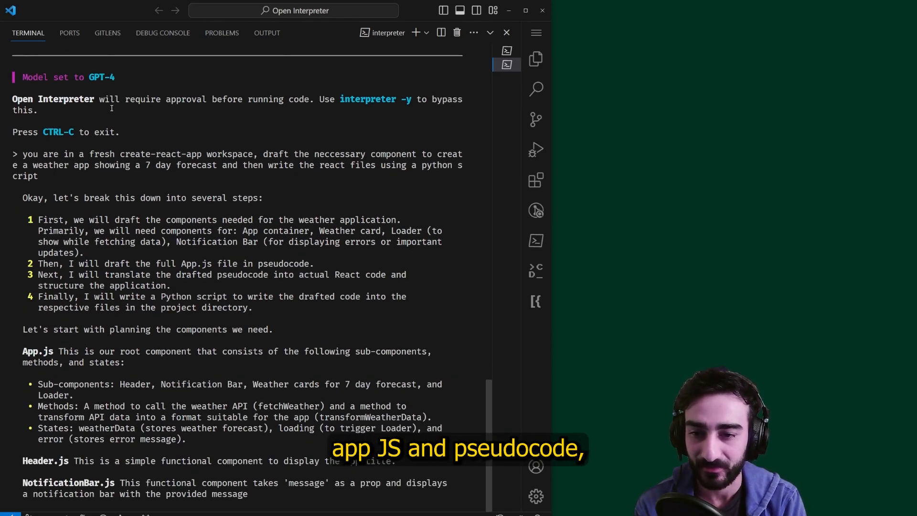
{"action": "scroll", "scroll_direction": "down", "scroll_amount": 3}
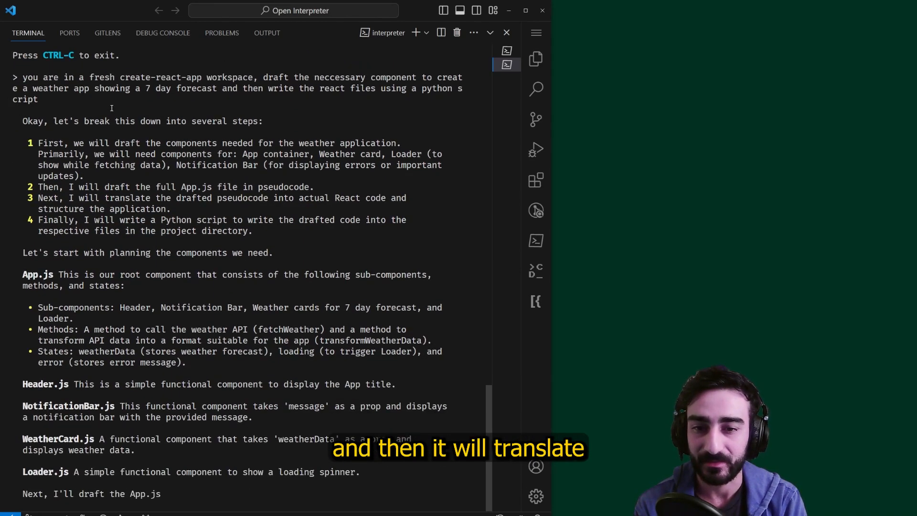
{"action": "scroll", "scroll_direction": "down", "scroll_amount": 3}
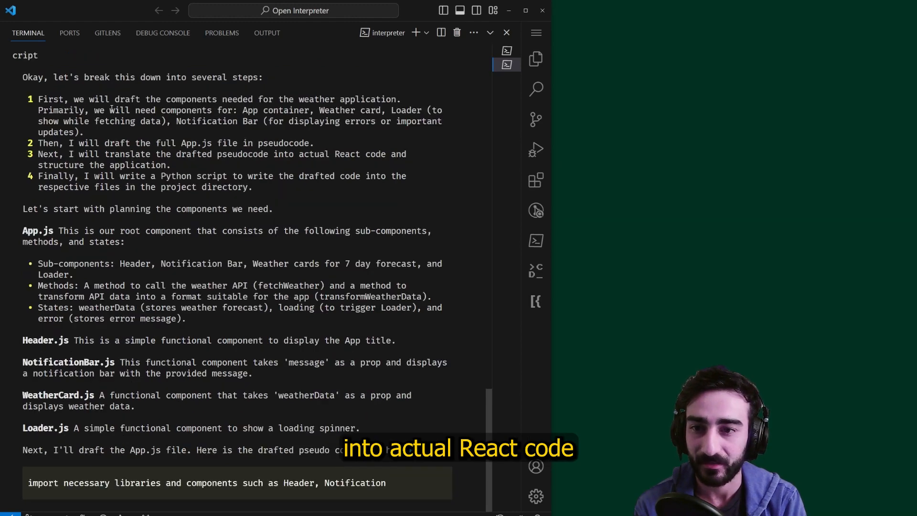
{"action": "scroll", "scroll_direction": "down", "scroll_amount": 3}
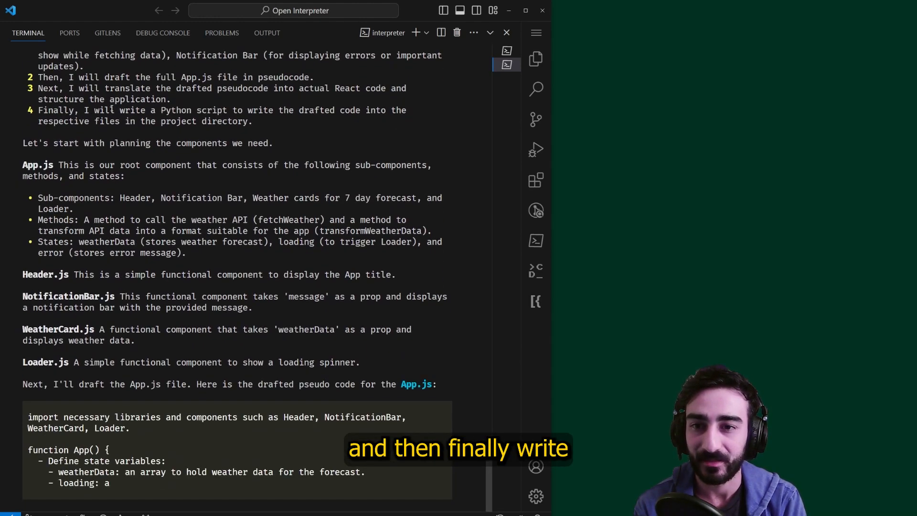
{"action": "scroll", "scroll_direction": "down", "scroll_amount": 3}
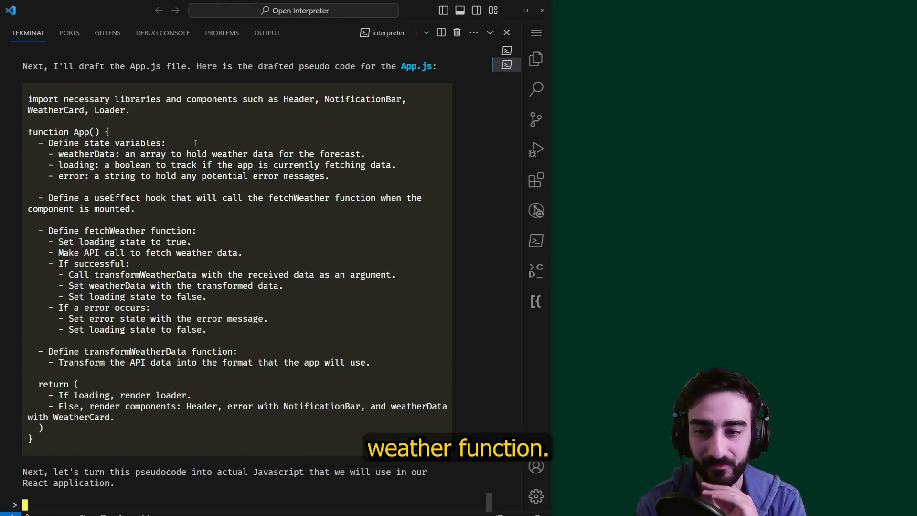
Tell it not to use an API but hardcode placeholder values, then follow it writing App.js and WeatherCard.js
{"action": "type", "text": "don't"}
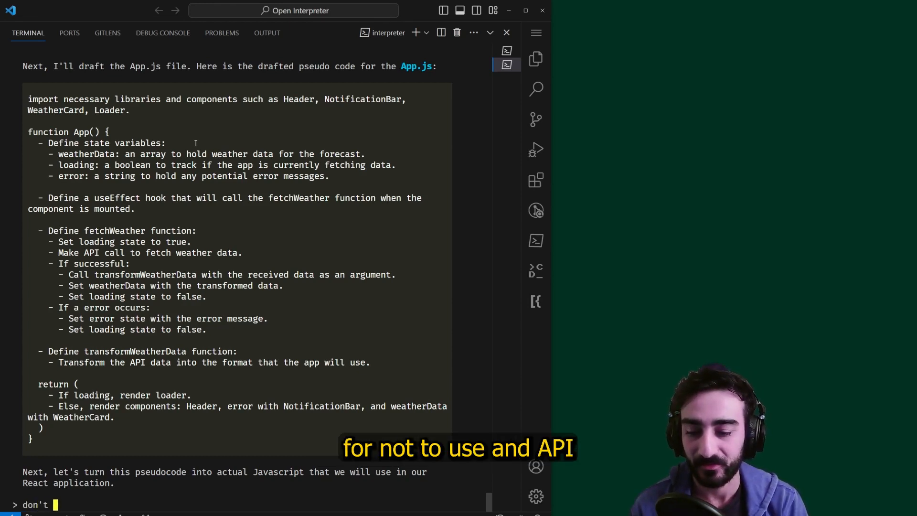
{"action": "type", "text": "to use an API and just hardcode placeholder values"}
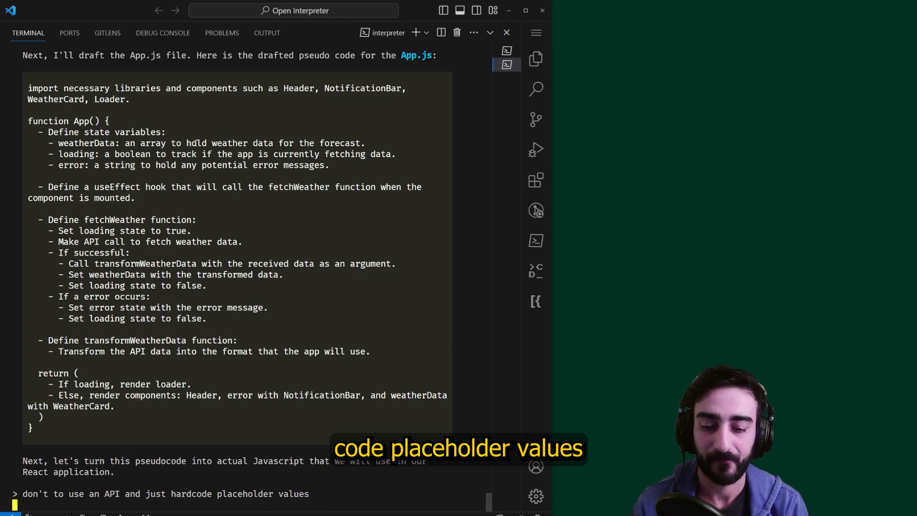
{"action": "scroll", "scroll_direction": "down", "scroll_amount": 3}
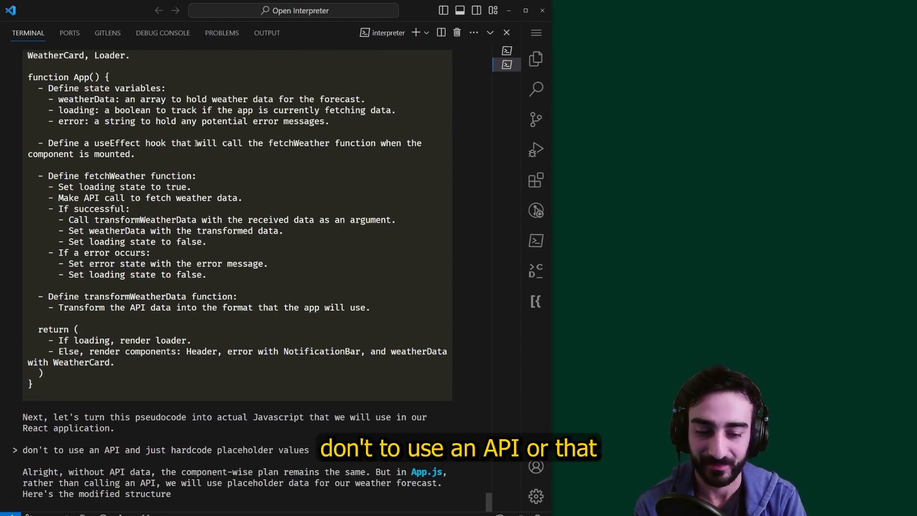
{"action": "scroll", "scroll_direction": "down", "scroll_amount": 3}
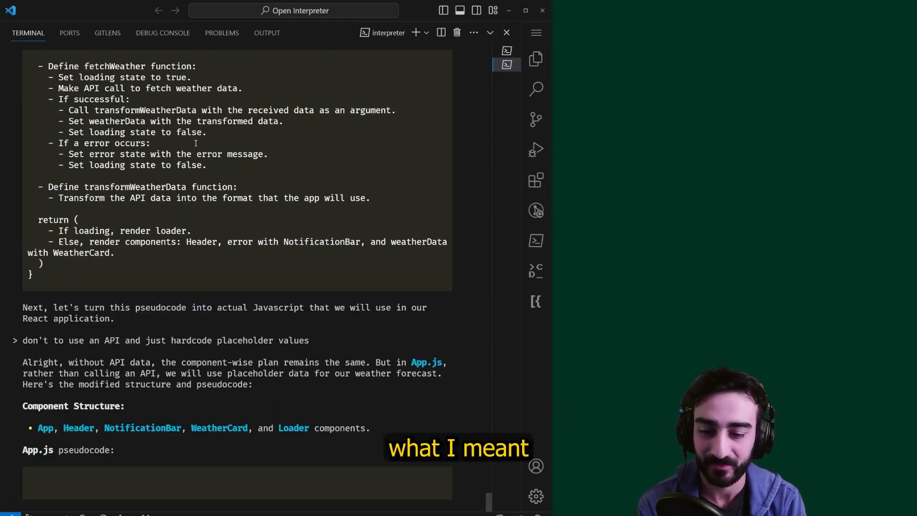
{"action": "scroll", "scroll_direction": "down", "scroll_amount": 3}
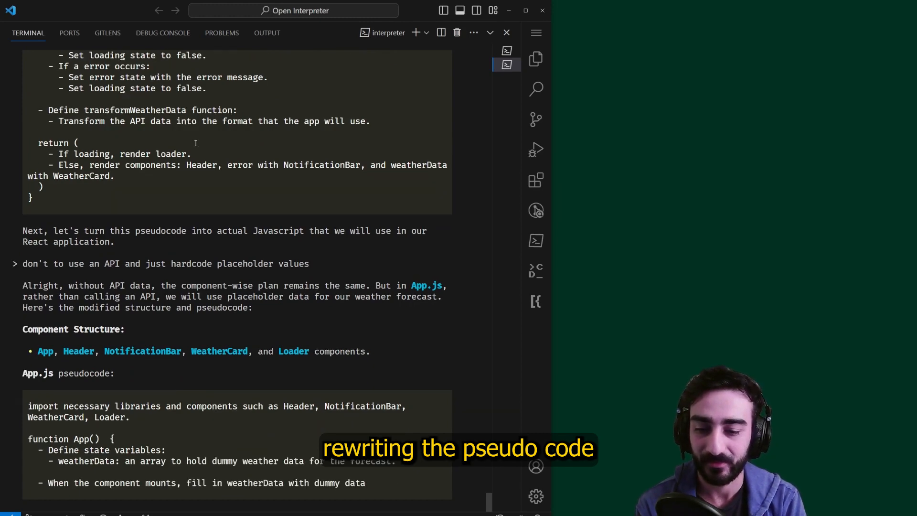
{"action": "scroll", "scroll_direction": "down", "scroll_amount": 3}
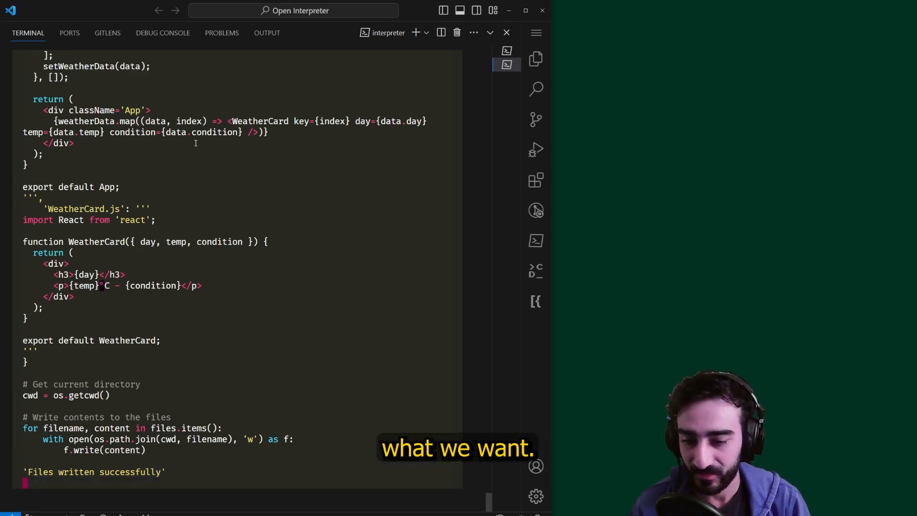
{"action": "scroll", "scroll_direction": "down", "scroll_amount": 3}
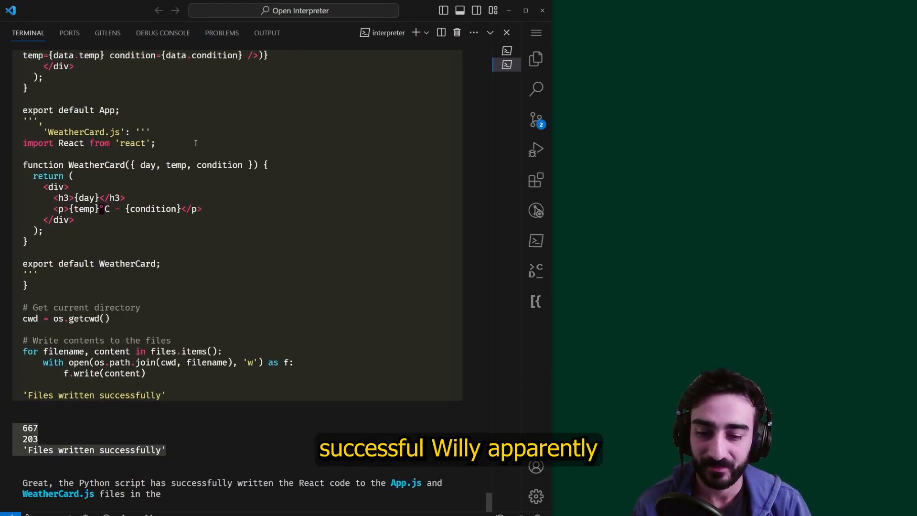
{"action": "scroll", "scroll_direction": "down", "scroll_amount": 3}
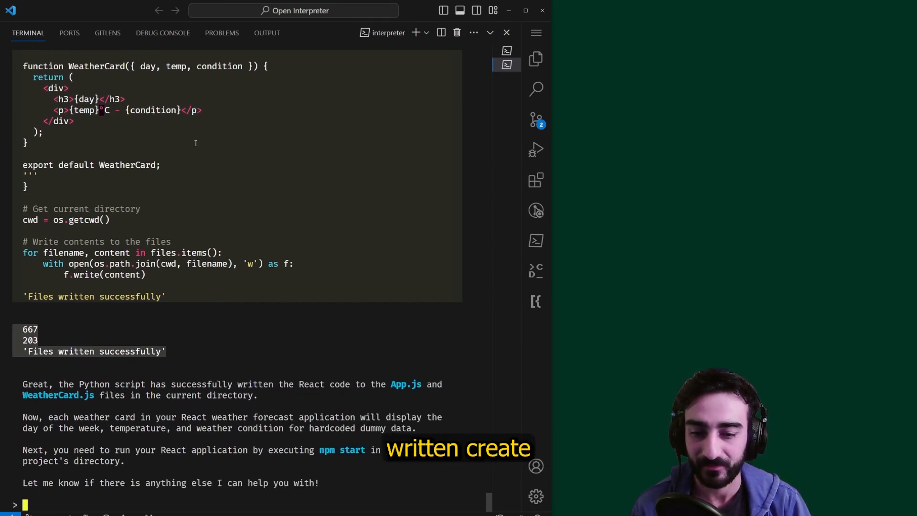
Show the project files in the Explorer and expand the src folder
{"action": "left_click", "coordinate": [536, 58]}
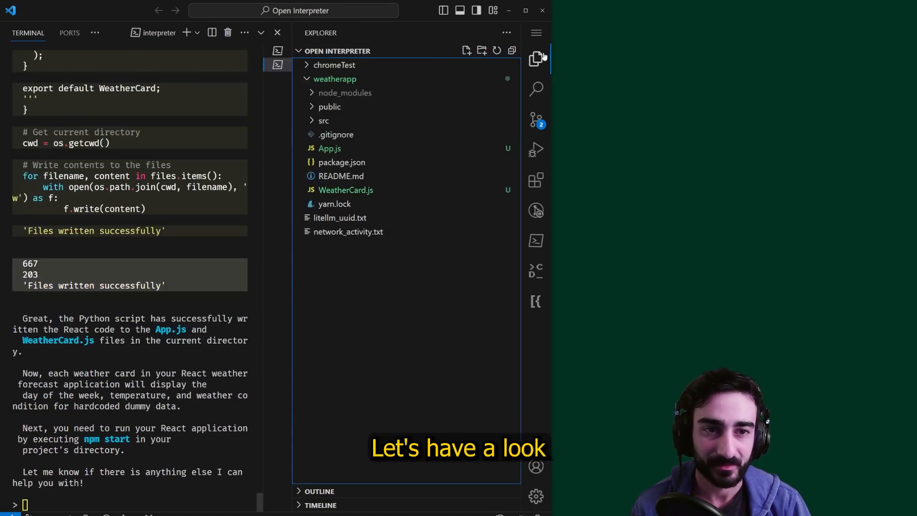
{"action": "mouse_move", "coordinate": [334, 79]}
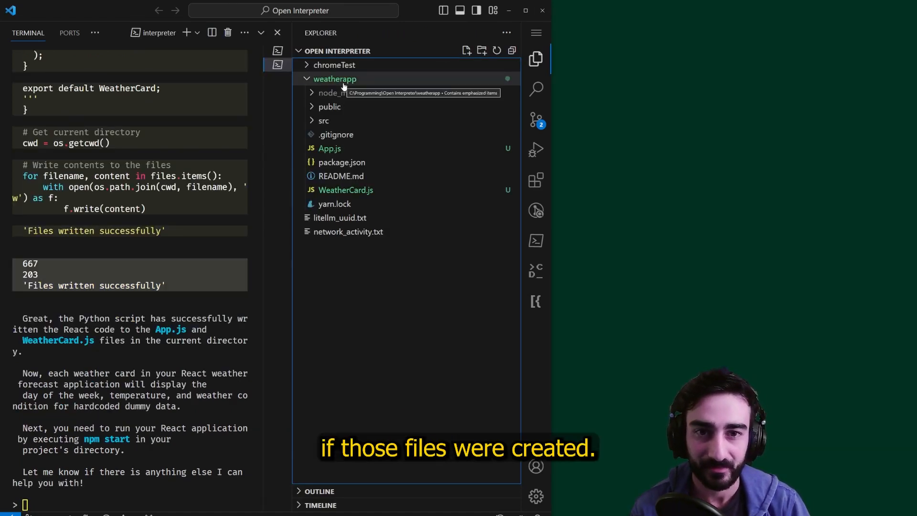
{"action": "left_click", "coordinate": [323, 120]}
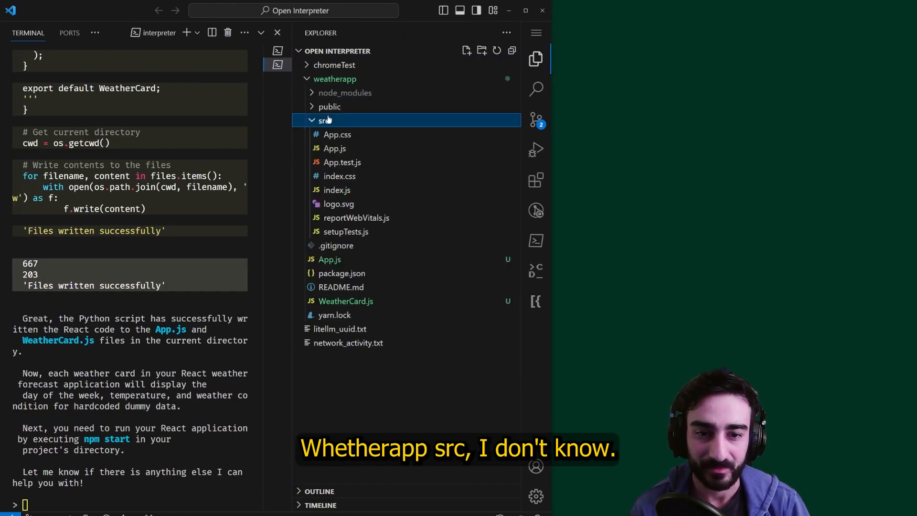
{"action": "left_click", "coordinate": [324, 121]}
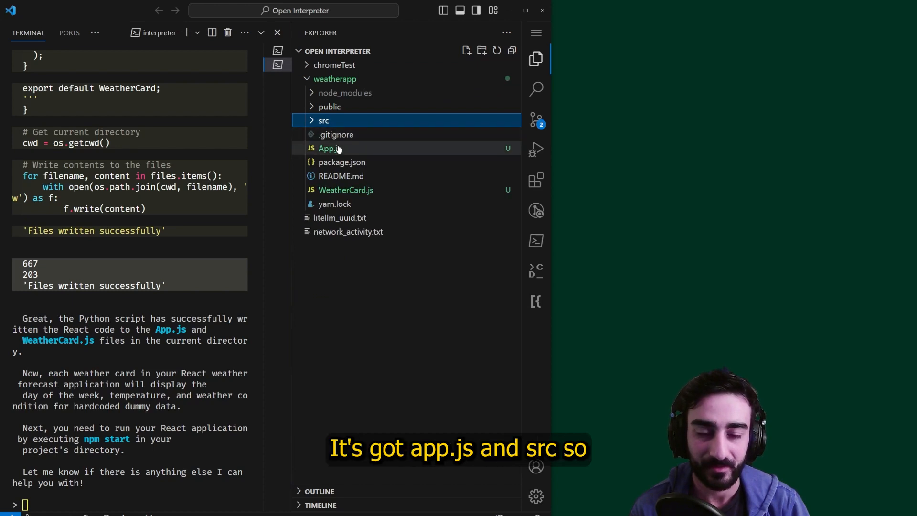
{"action": "left_click", "coordinate": [323, 120]}
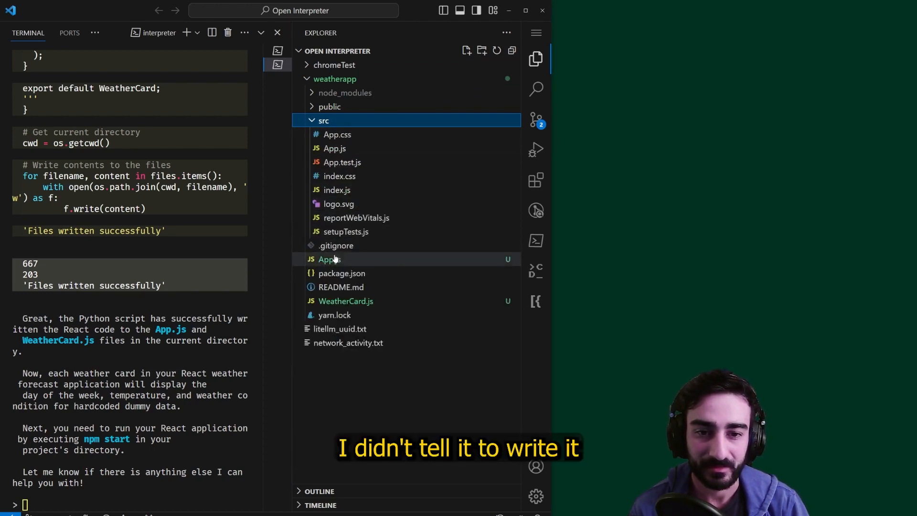
Move the generated App.js into src, replacing the original, and answer the update-imports prompt
{"action": "left_click", "coordinate": [335, 148]}
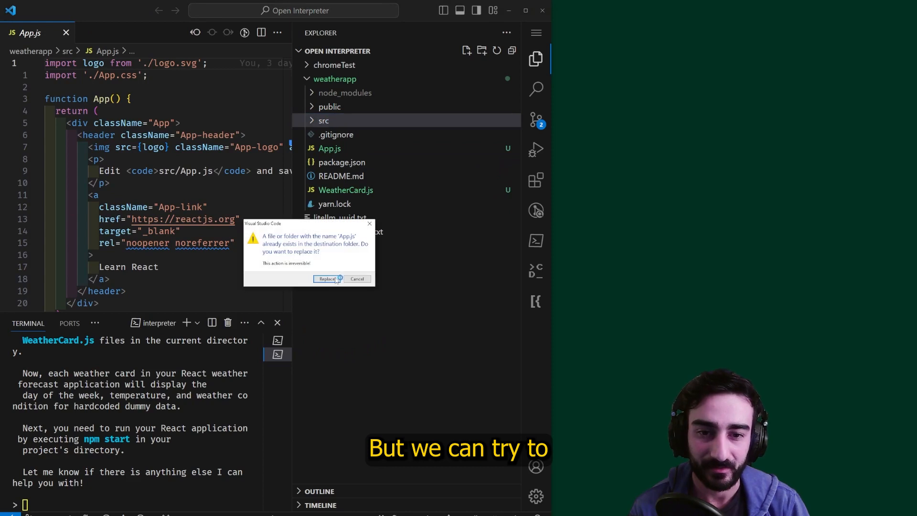
{"action": "left_click", "coordinate": [325, 278]}
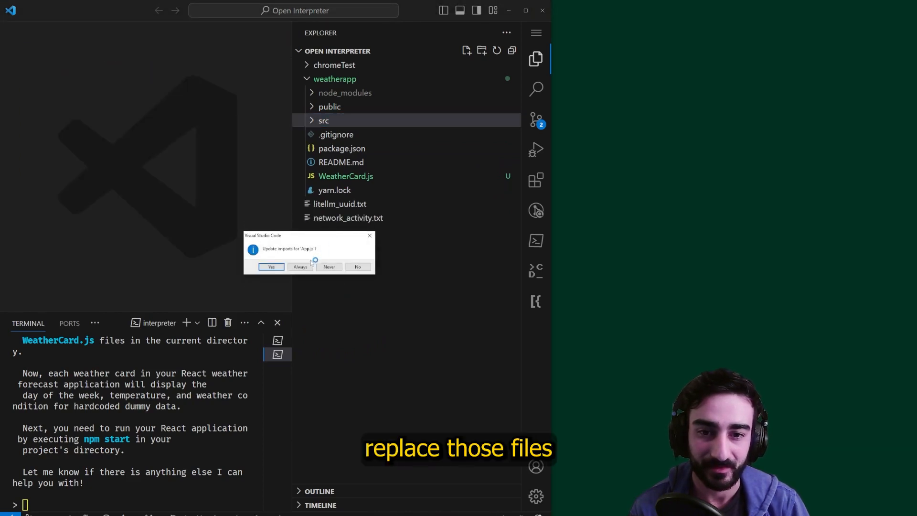
{"action": "left_click", "coordinate": [271, 267]}
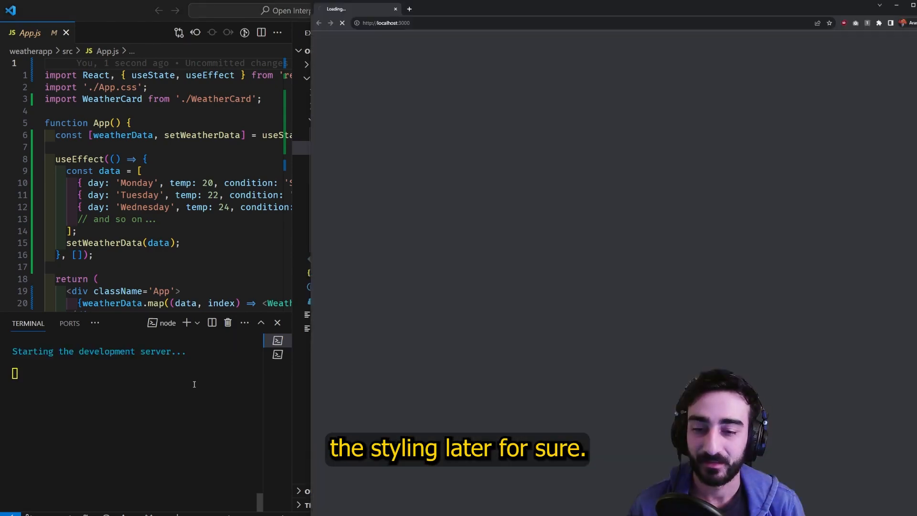
Start the React dev server with npm start and load the weather app at localhost:3000
{"action": "right_click", "coordinate": [155, 82]}
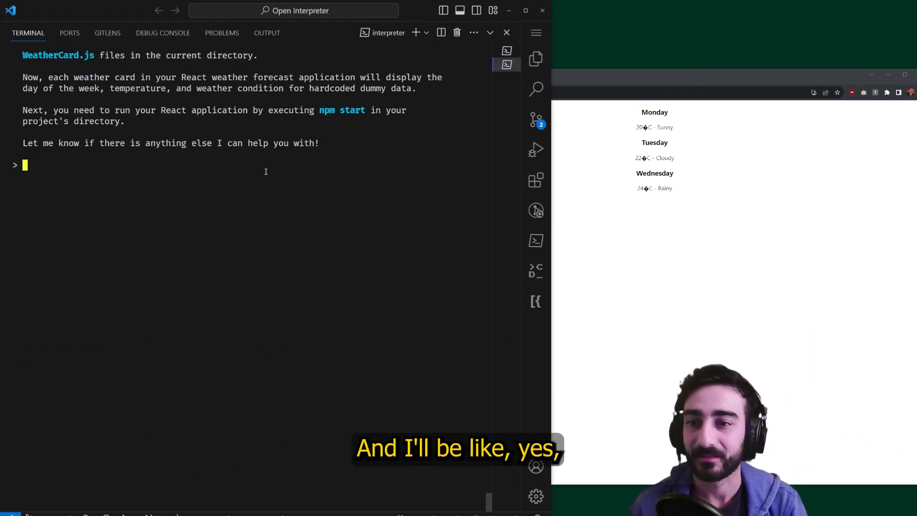
Prompt for a src/ CSS file and a WeatherCard.js update with elegant card styling
{"action": "type", "text": "make a css file in src/ and"}
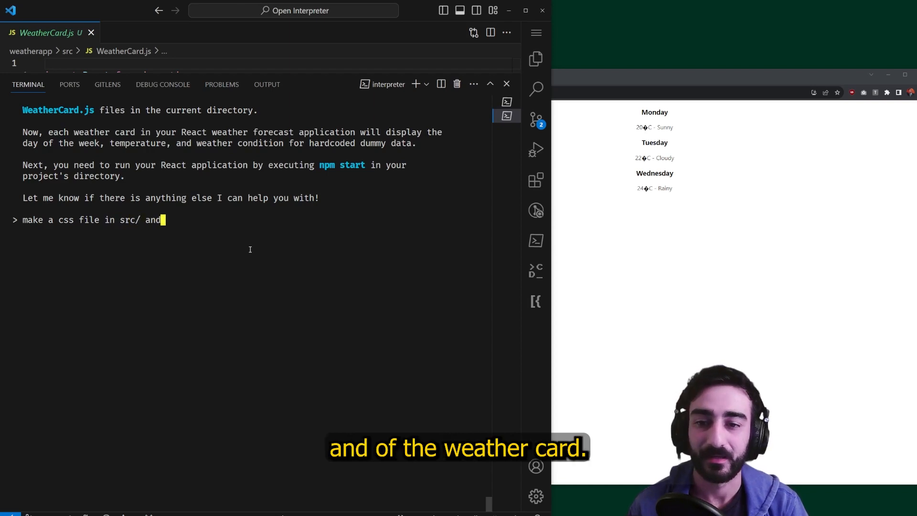
{"action": "type", "text": "update WeatherCard.js to"}
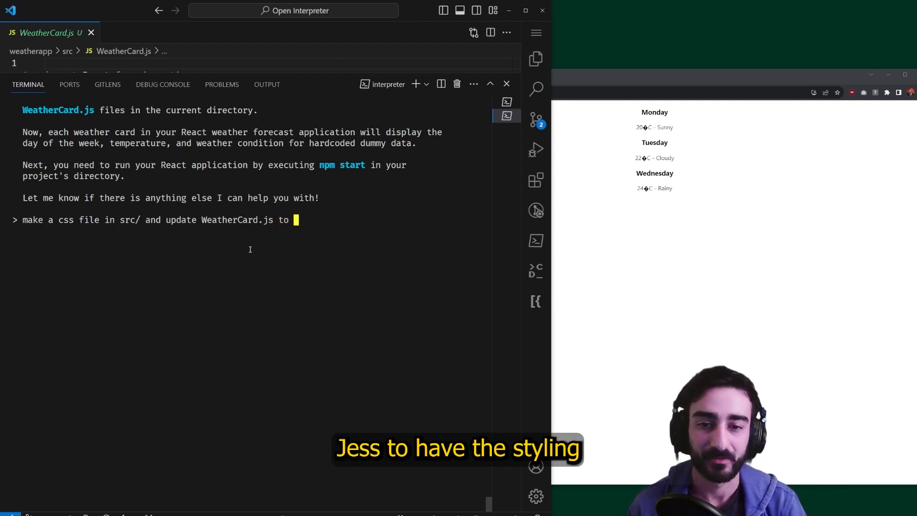
{"action": "type", "text": "have the styling, i"}
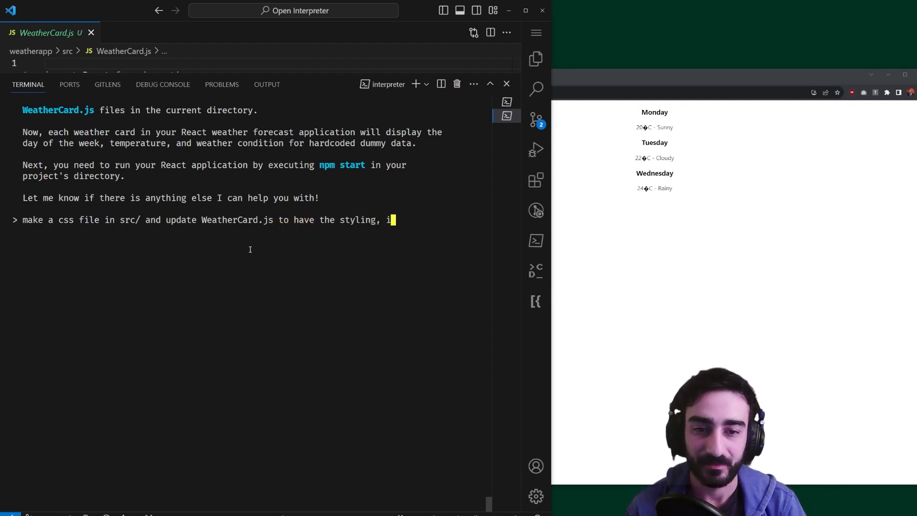
{"action": "type", "text": "it should be an el"}
{"action": "type", "text": "the file is incomplete"}
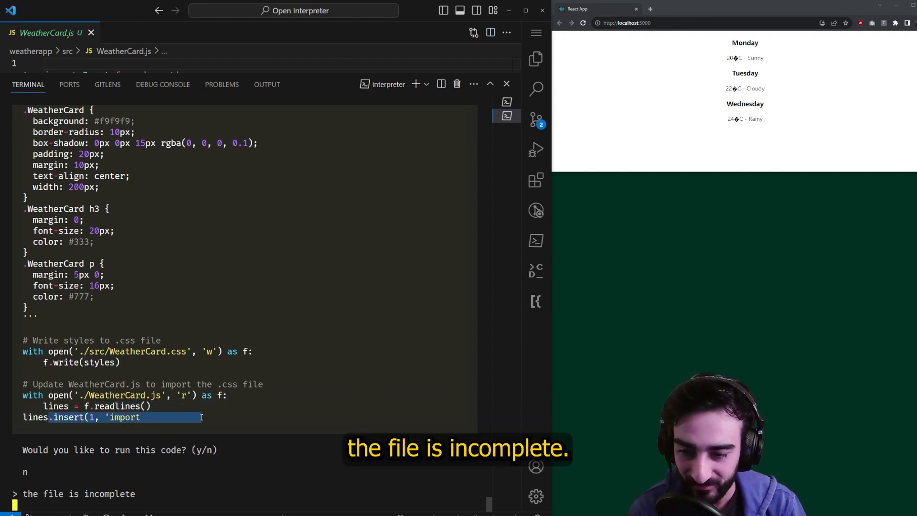
Decline the truncated script as incomplete and review the regenerated WeatherCard.css script
{"action": "scroll", "scroll_direction": "down", "scroll_amount": 3}
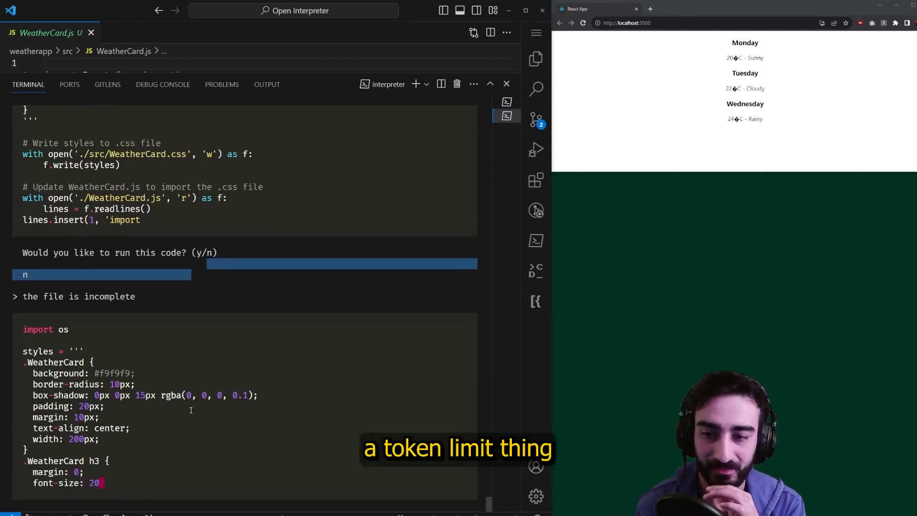
{"action": "scroll", "scroll_direction": "down", "scroll_amount": 3}
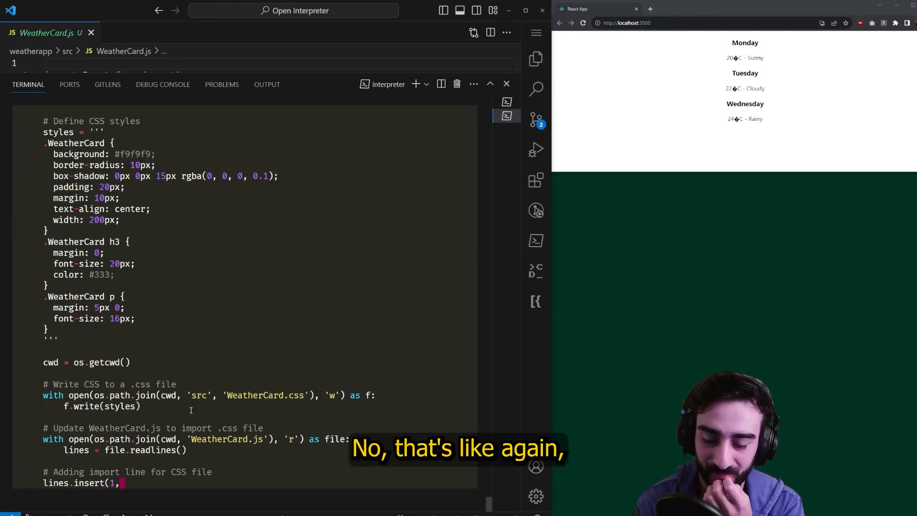
{"action": "scroll", "scroll_direction": "down", "scroll_amount": 3}
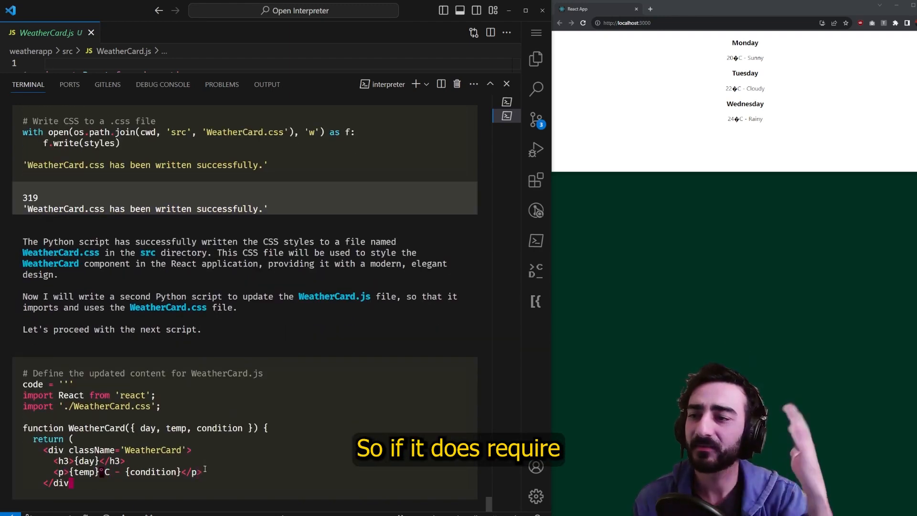
Approve running the script that rewrites WeatherCard.js to import WeatherCard.css
{"action": "scroll", "scroll_direction": "down", "scroll_amount": 3}
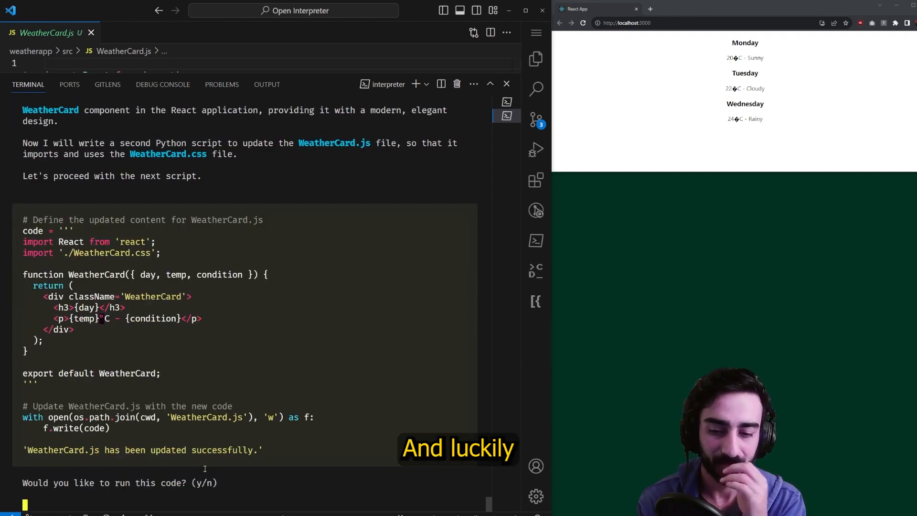
{"action": "type", "text": "y"}
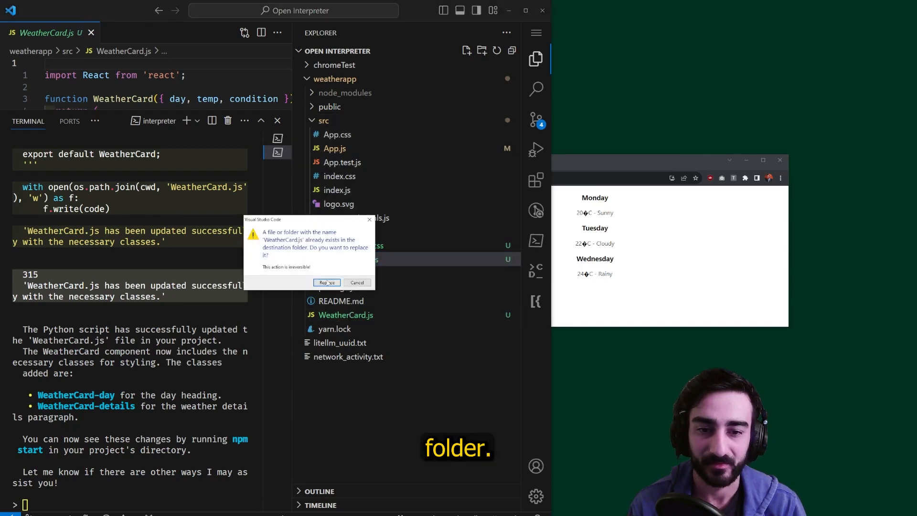
Confirm replacing the existing WeatherCard.js in src with the updated version
{"action": "left_click", "coordinate": [327, 283]}
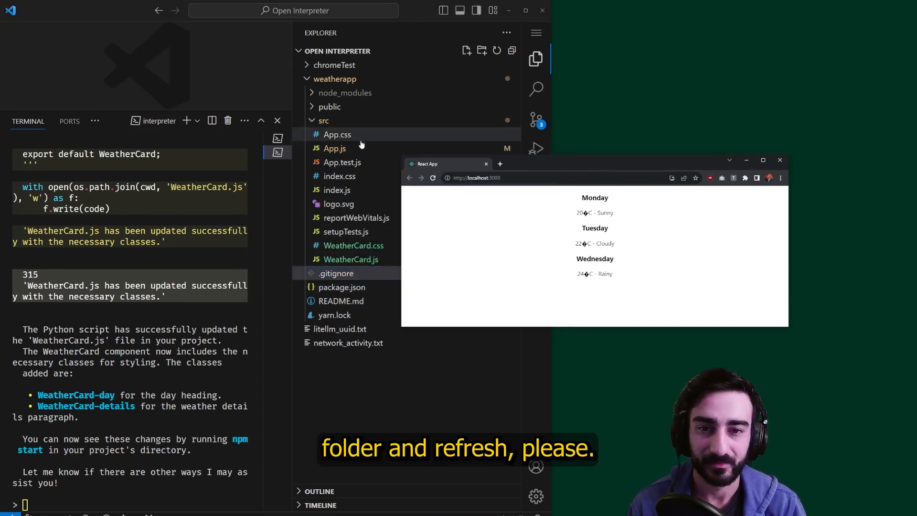